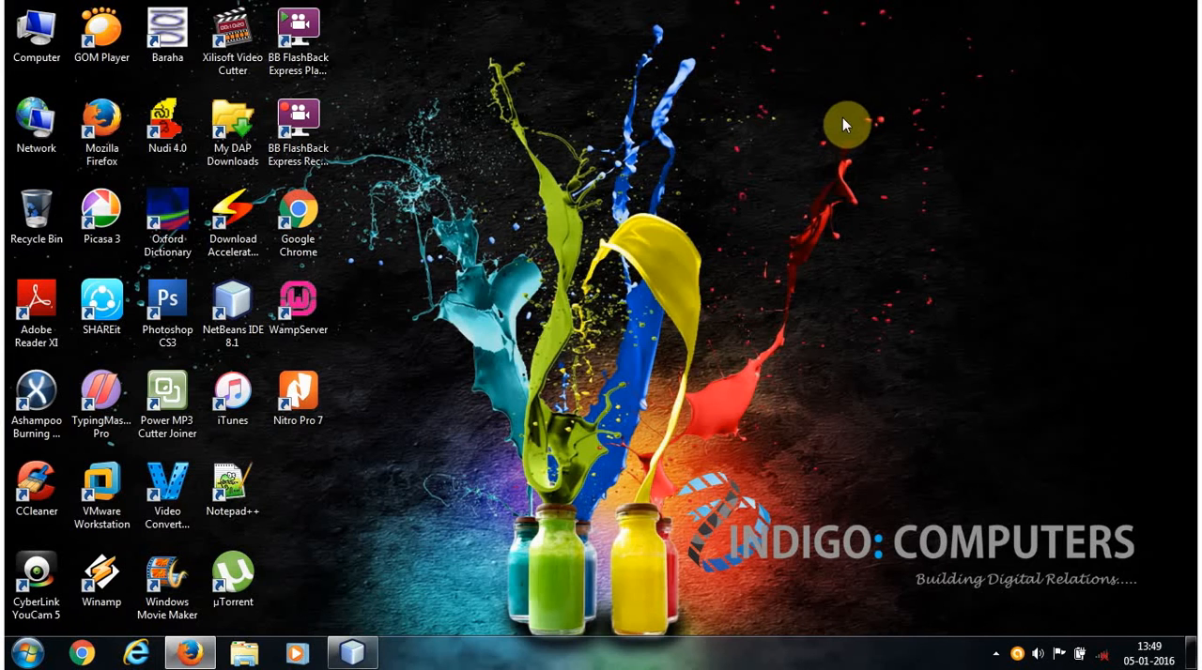
Bring up NetBeans on ProjectDemo and show login.java in Design view
click(353, 649)
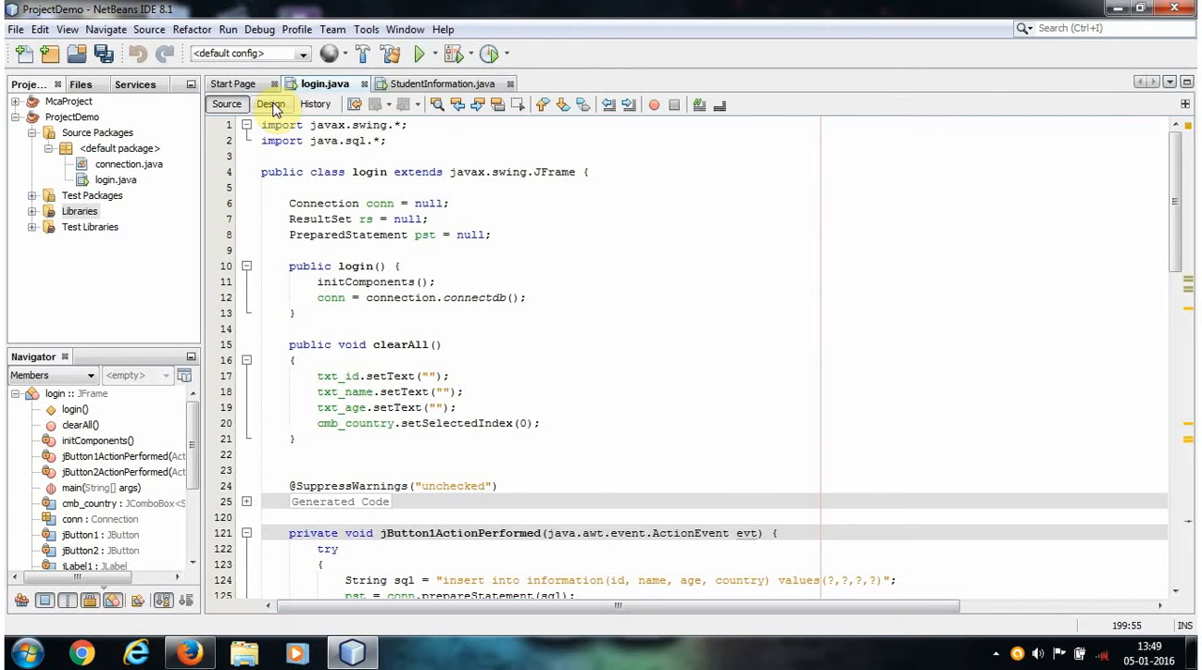
click(270, 105)
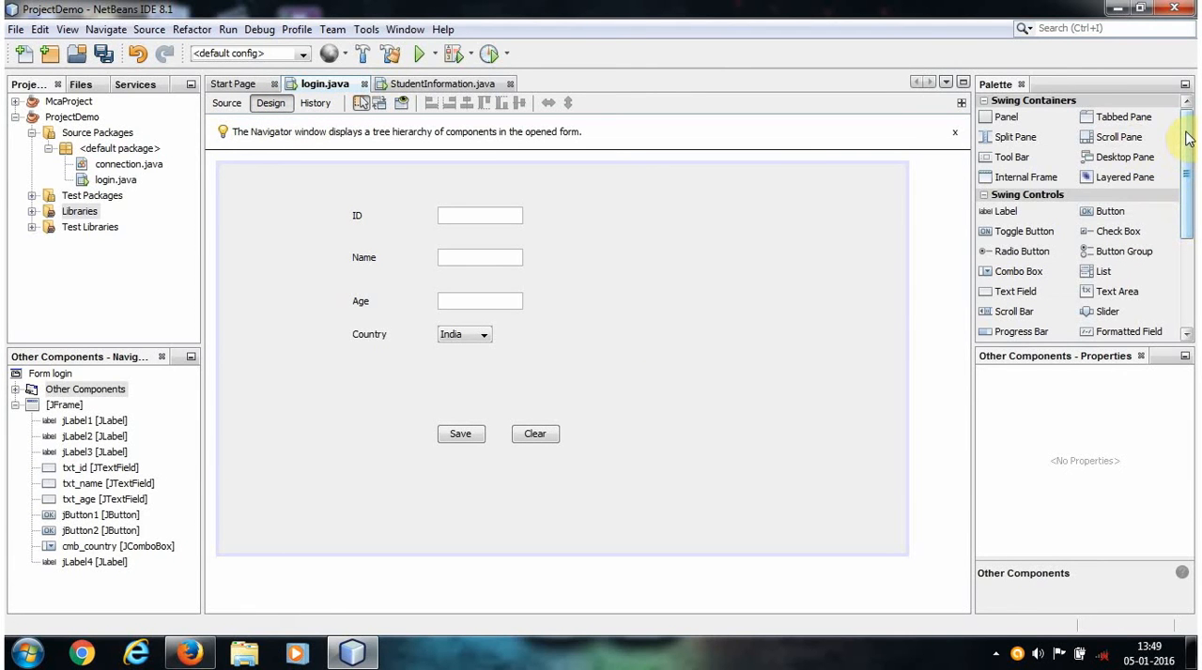
scroll(down, 3)
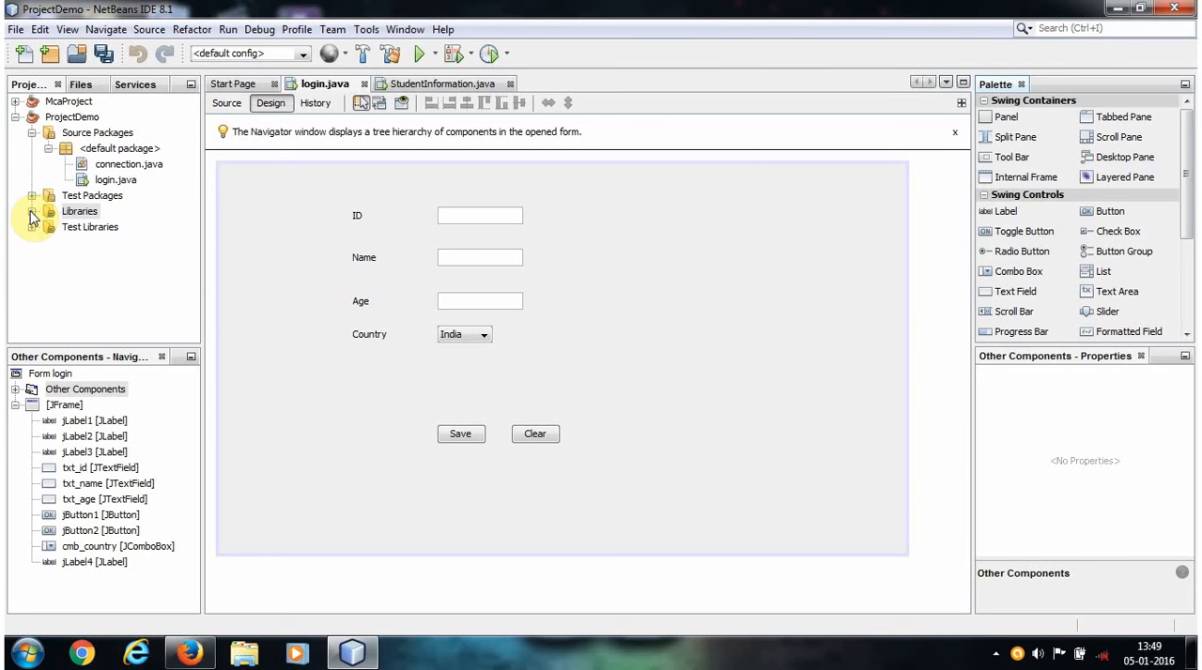
Add the jcalendar-1.4 JAR to ProjectDemo's Libraries
right_click(79, 210)
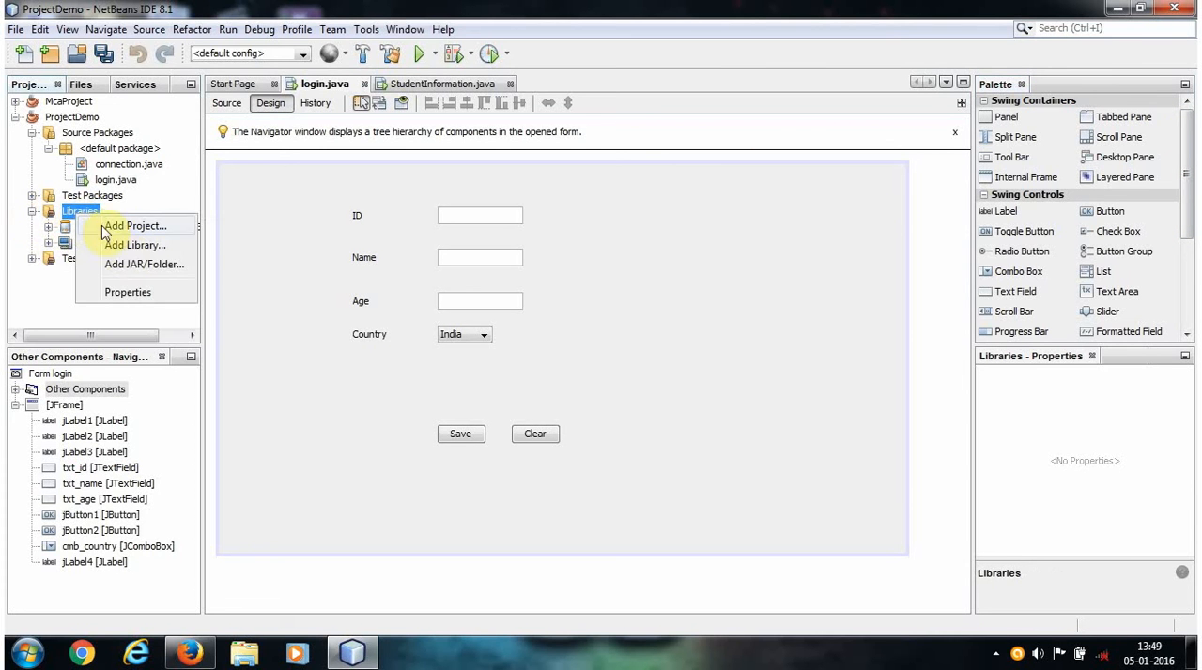
click(145, 263)
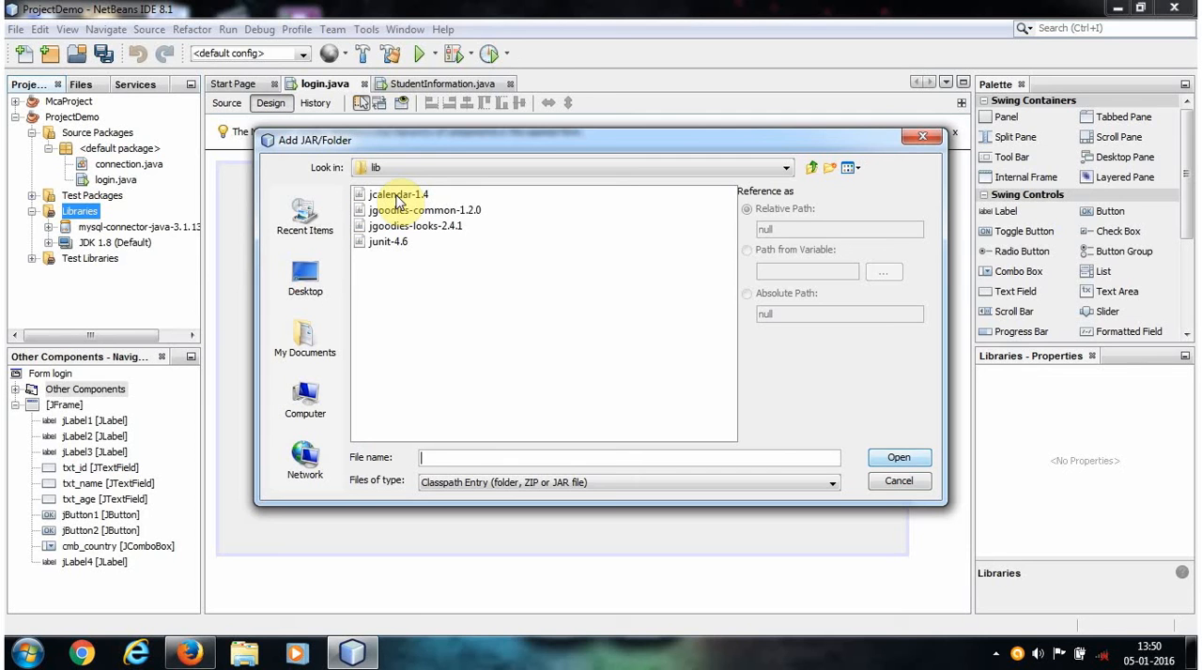
click(393, 195)
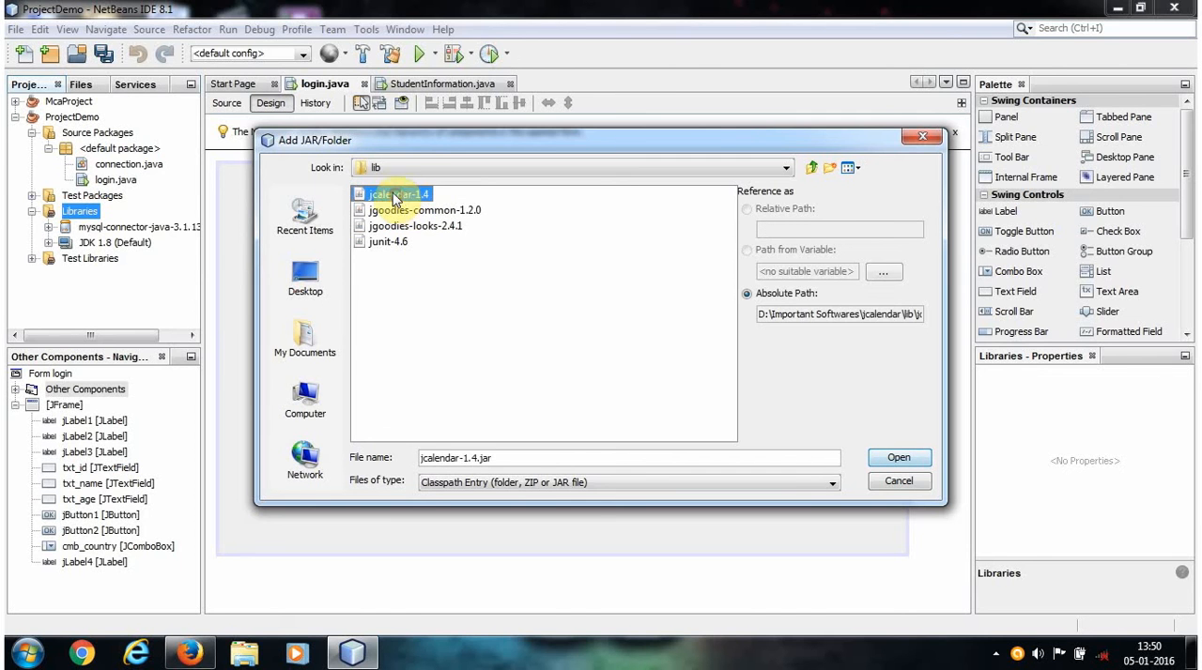
click(897, 458)
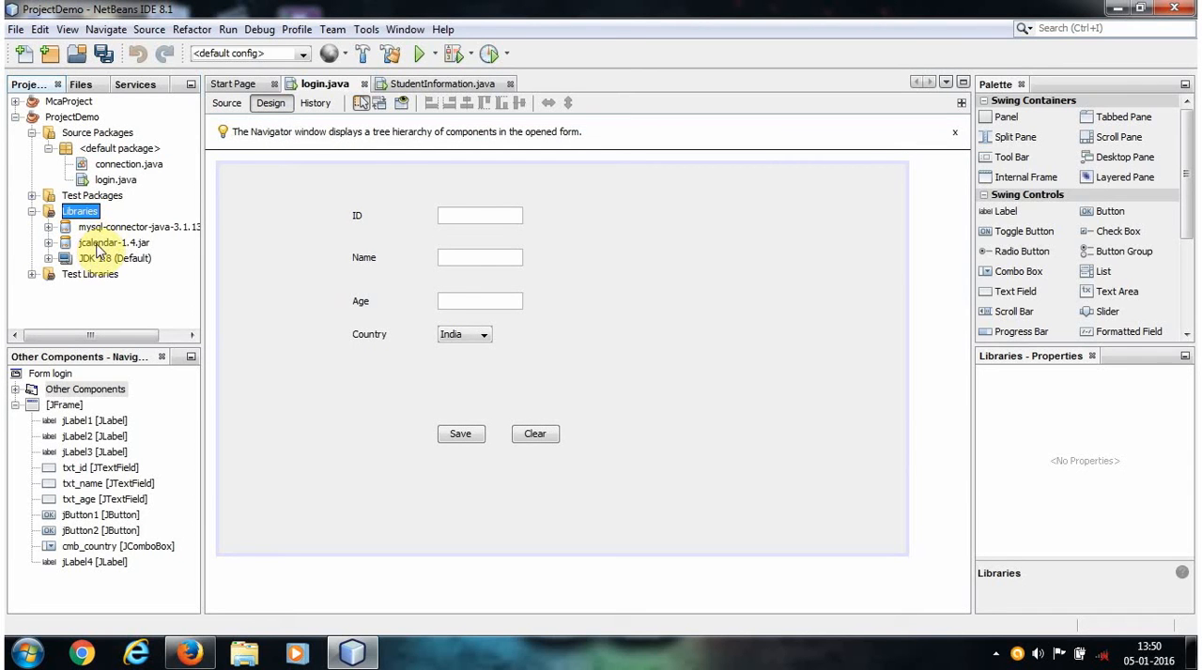
mouse_move(573, 285)
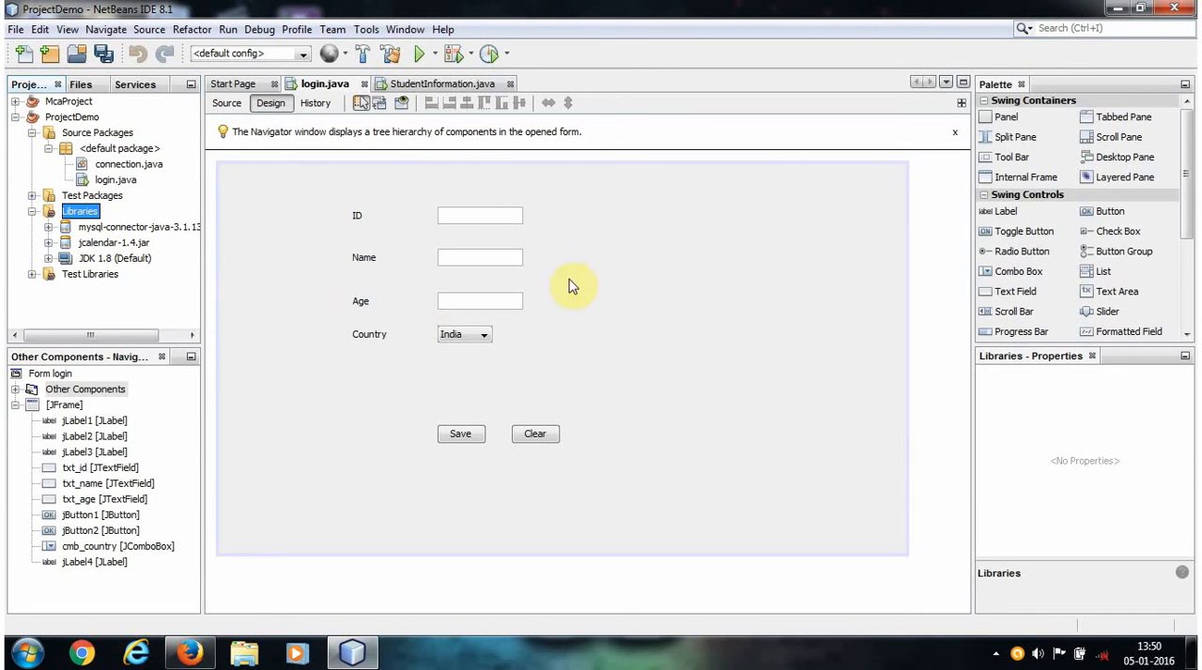
mouse_move(1071, 255)
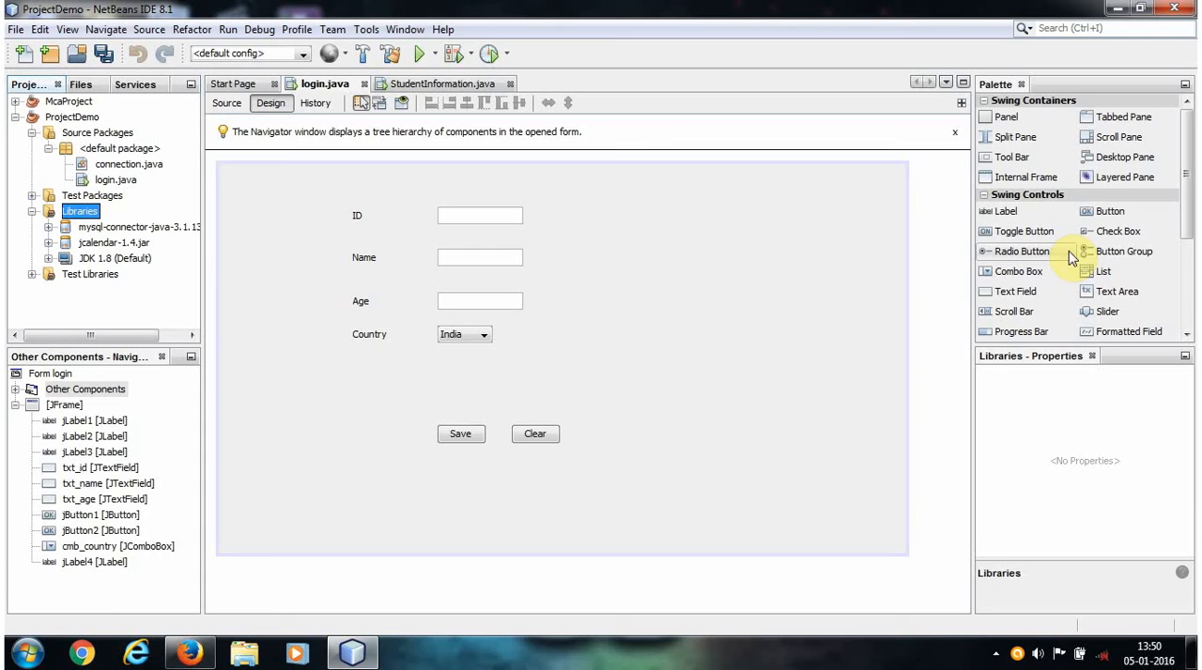
mouse_move(1051, 248)
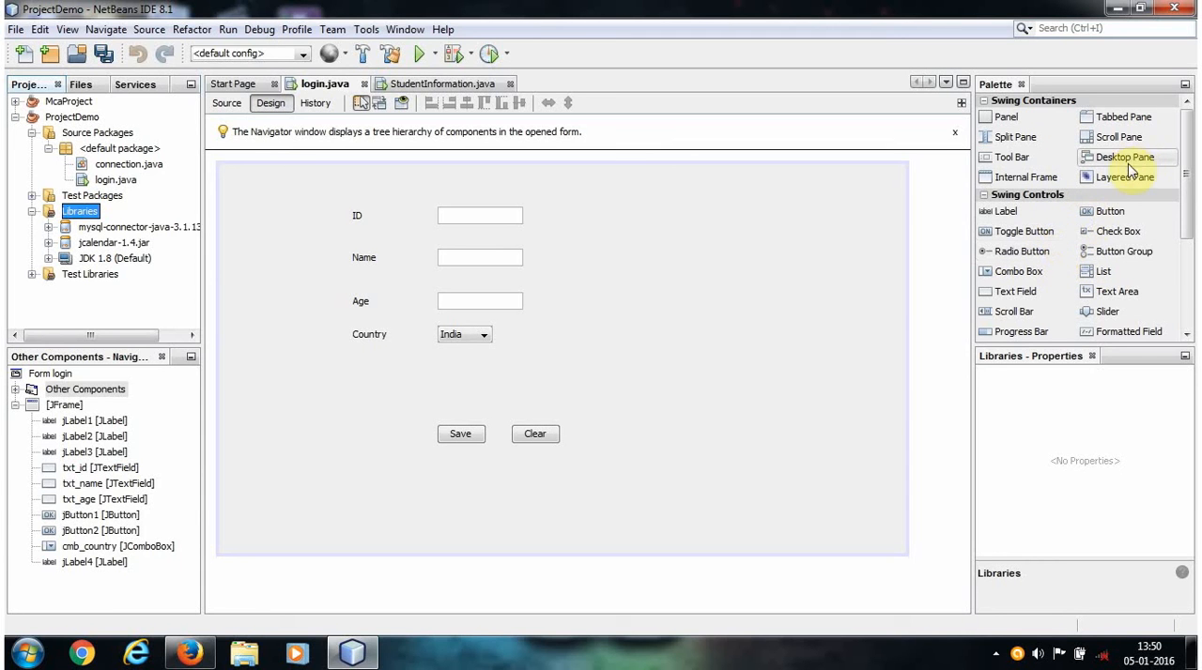
In the Palette Manager, start installing components from jcalendar-1.4.jar
right_click(1136, 158)
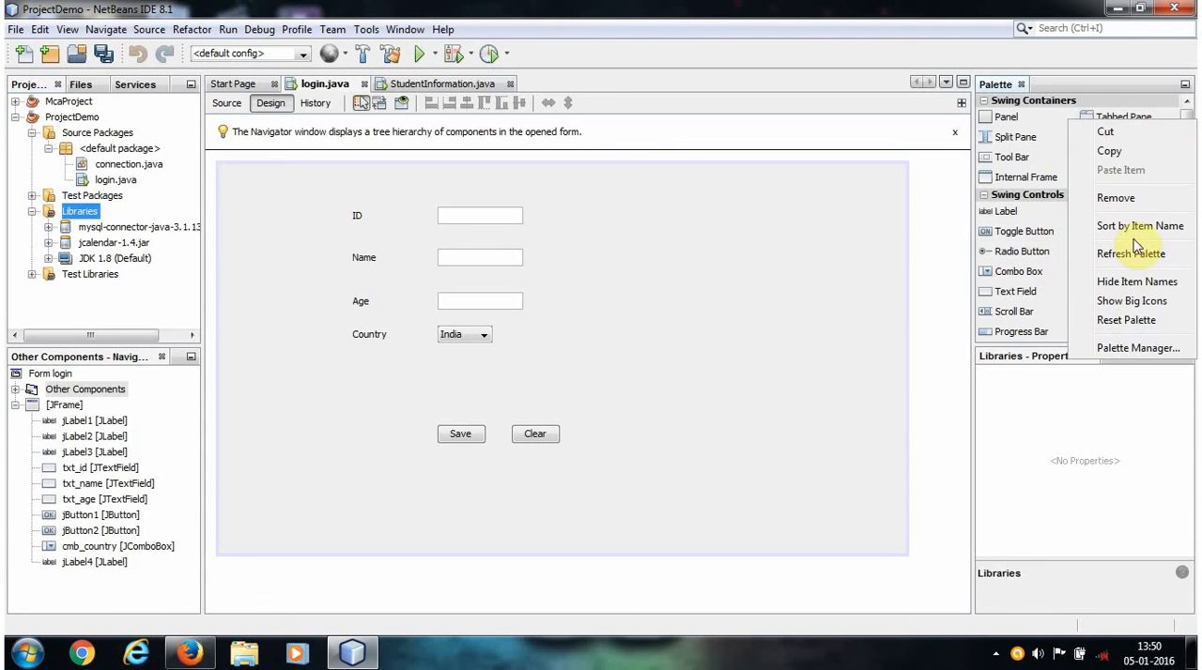
click(1126, 347)
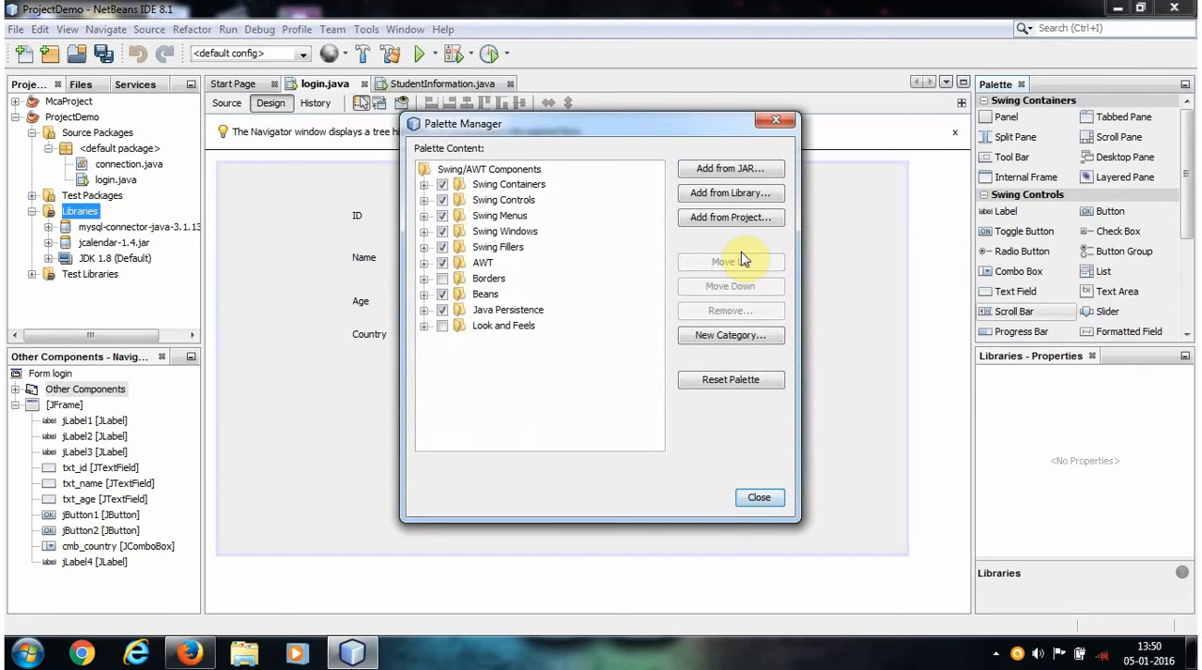
click(728, 169)
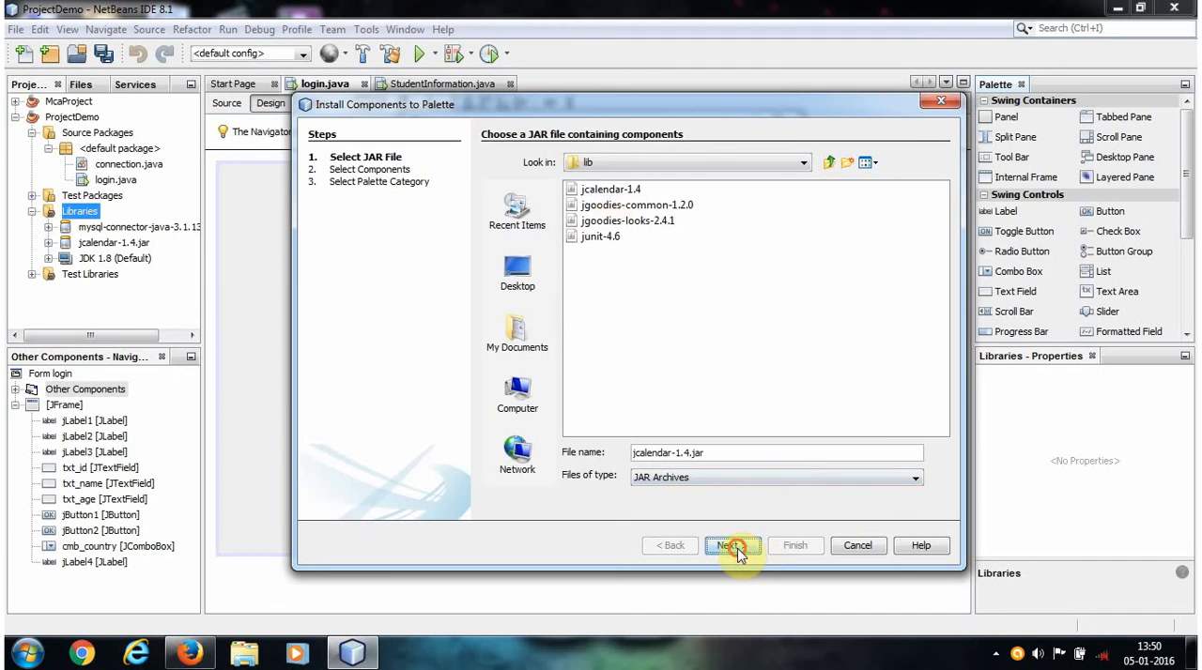
click(732, 545)
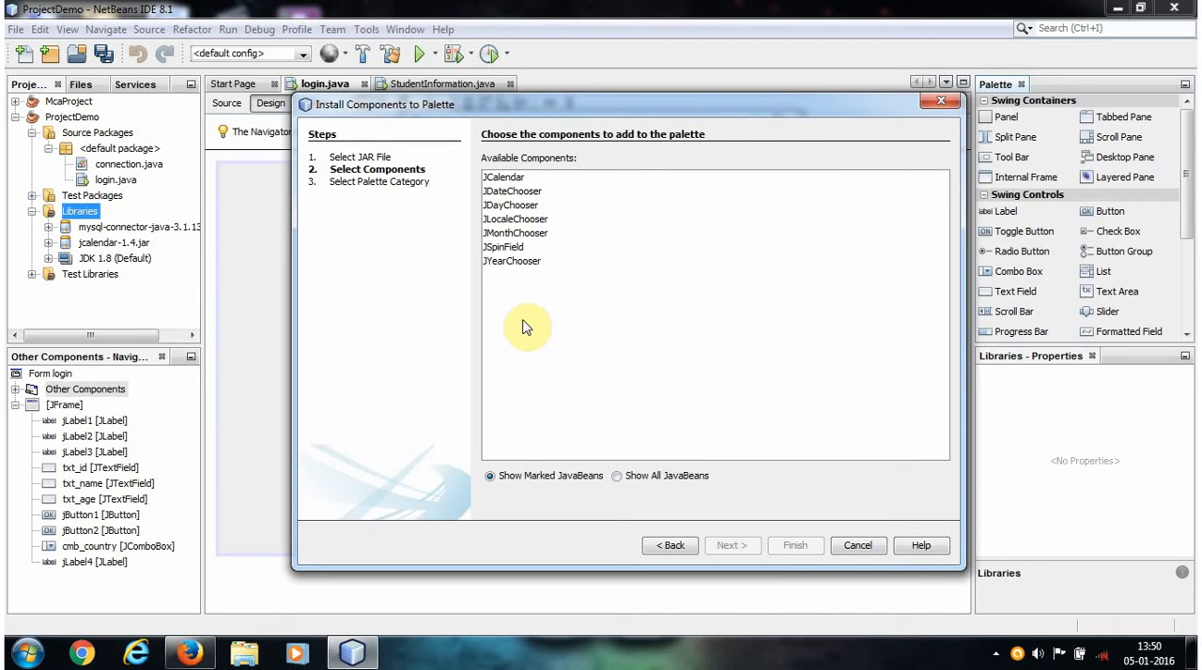
mouse_move(516, 323)
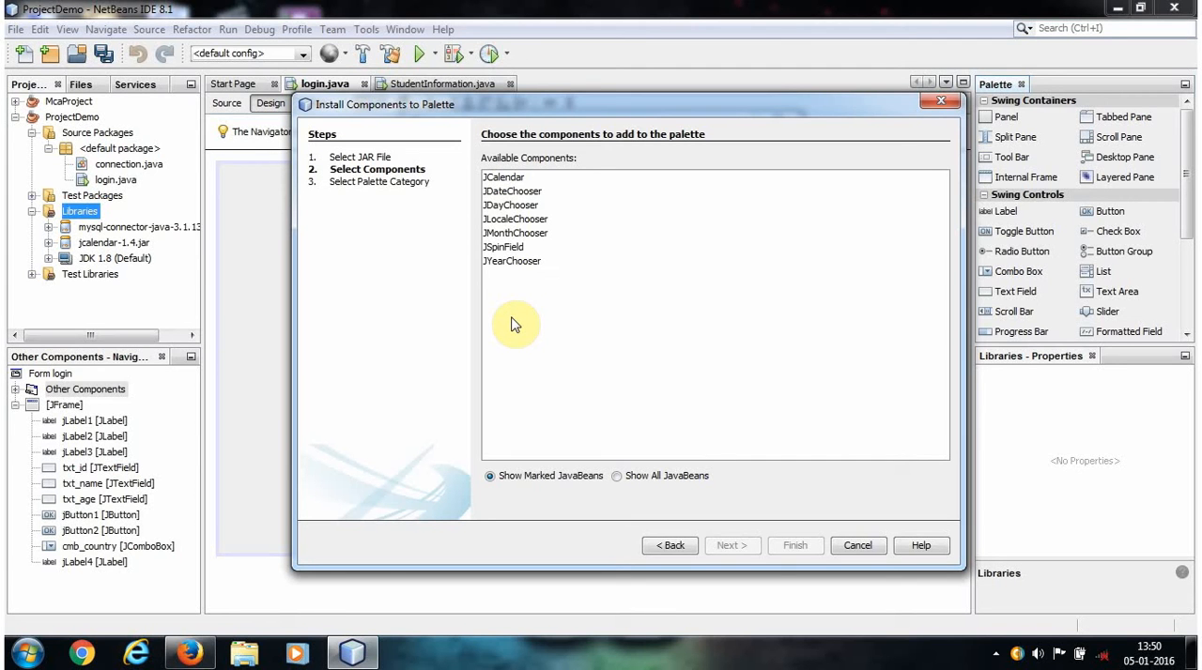
Install JDateChooser under the Swing Controls palette category and close the manager
click(514, 191)
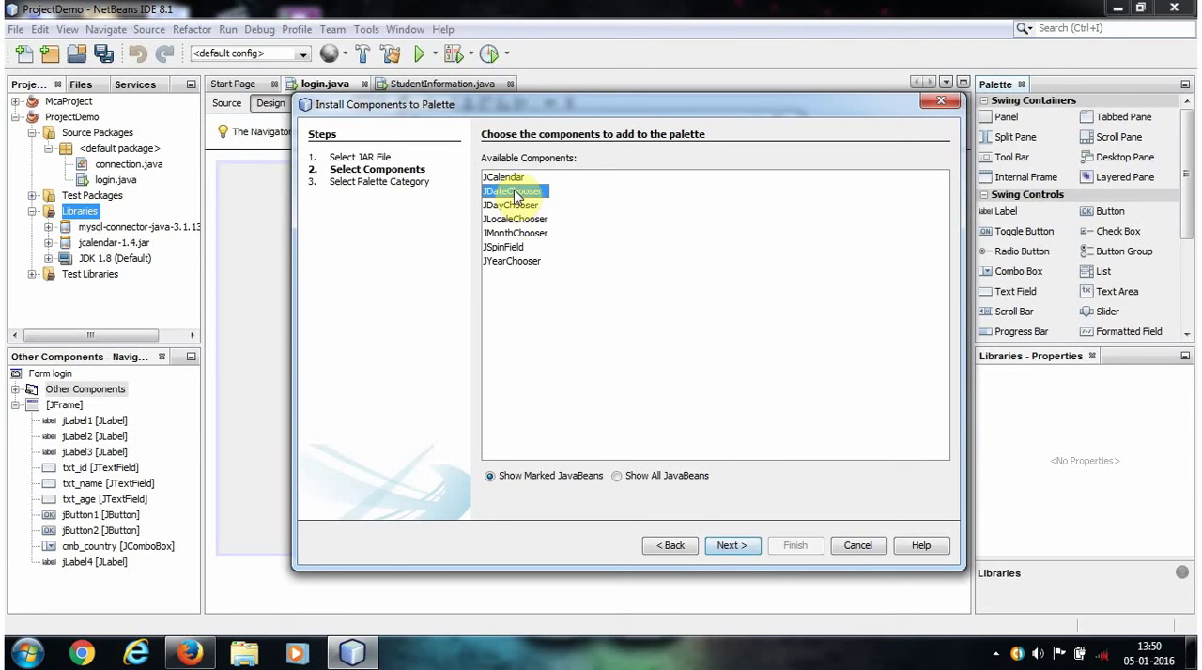
click(732, 544)
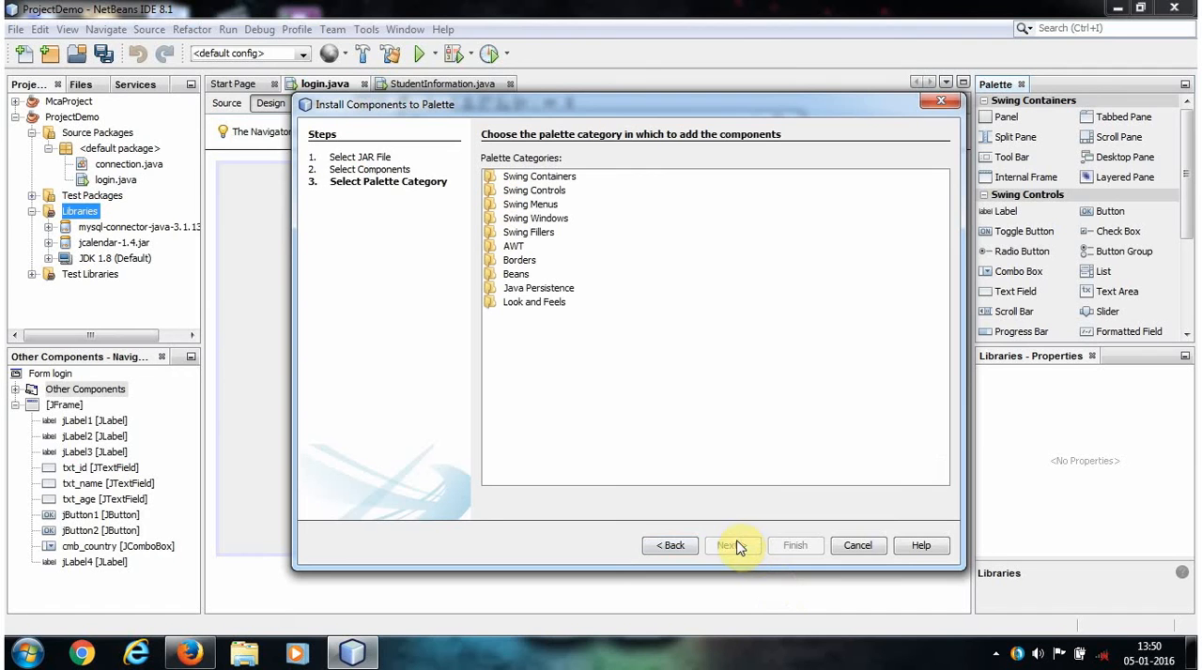
mouse_move(616, 390)
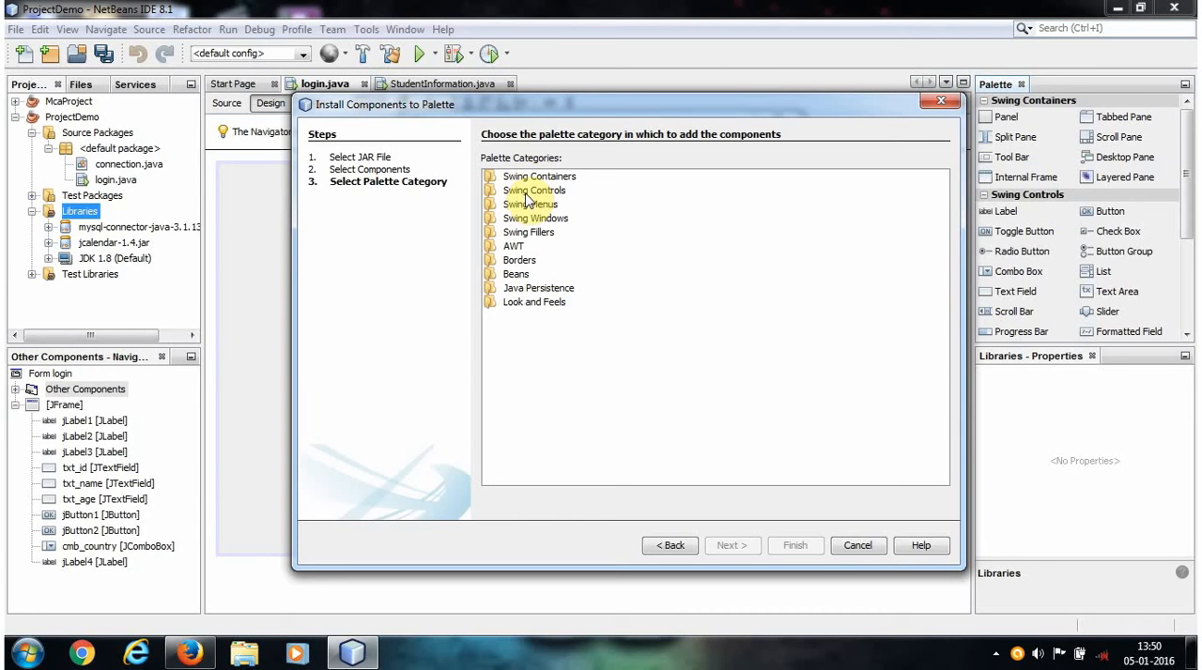
click(533, 190)
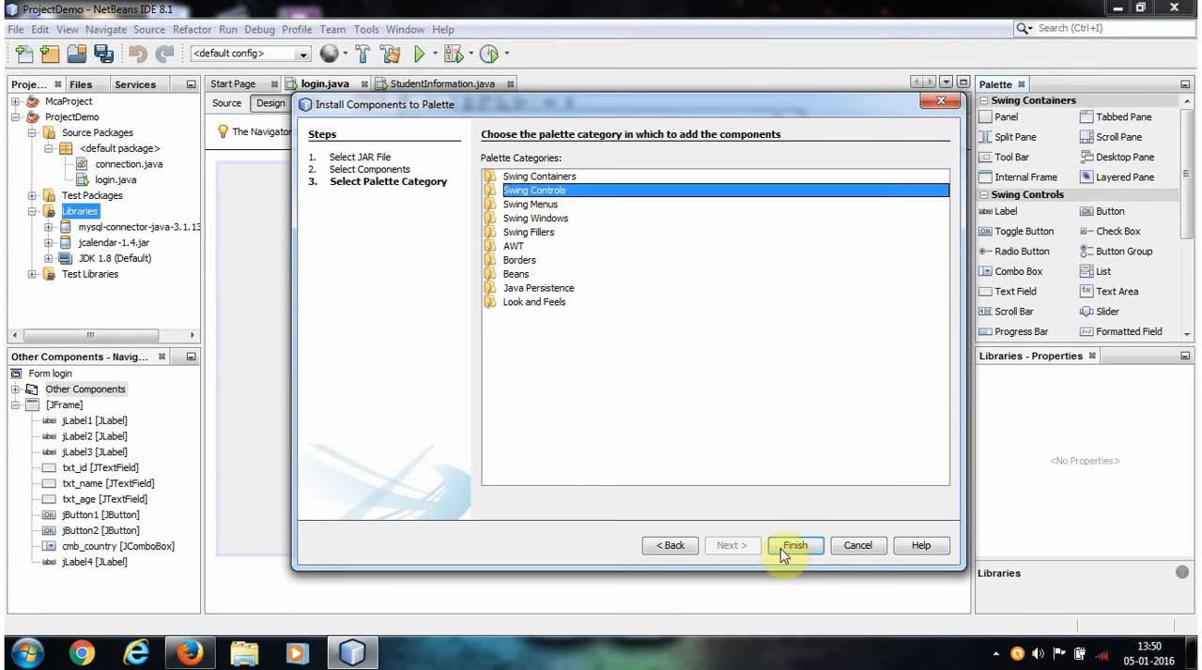
click(794, 544)
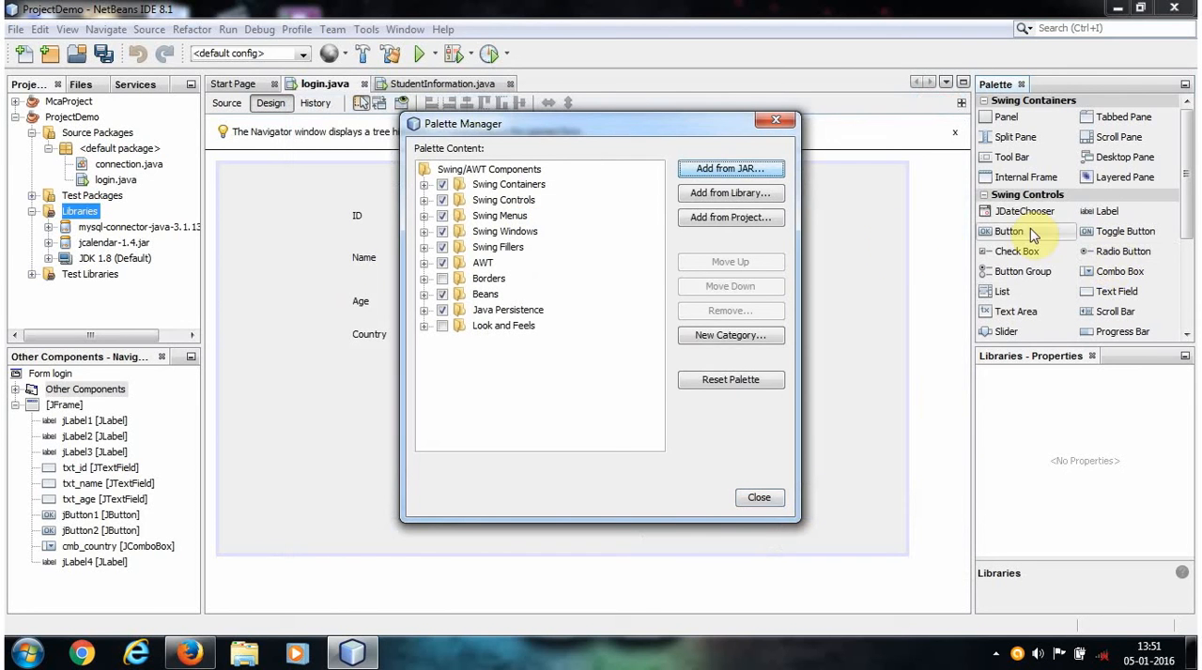
click(759, 498)
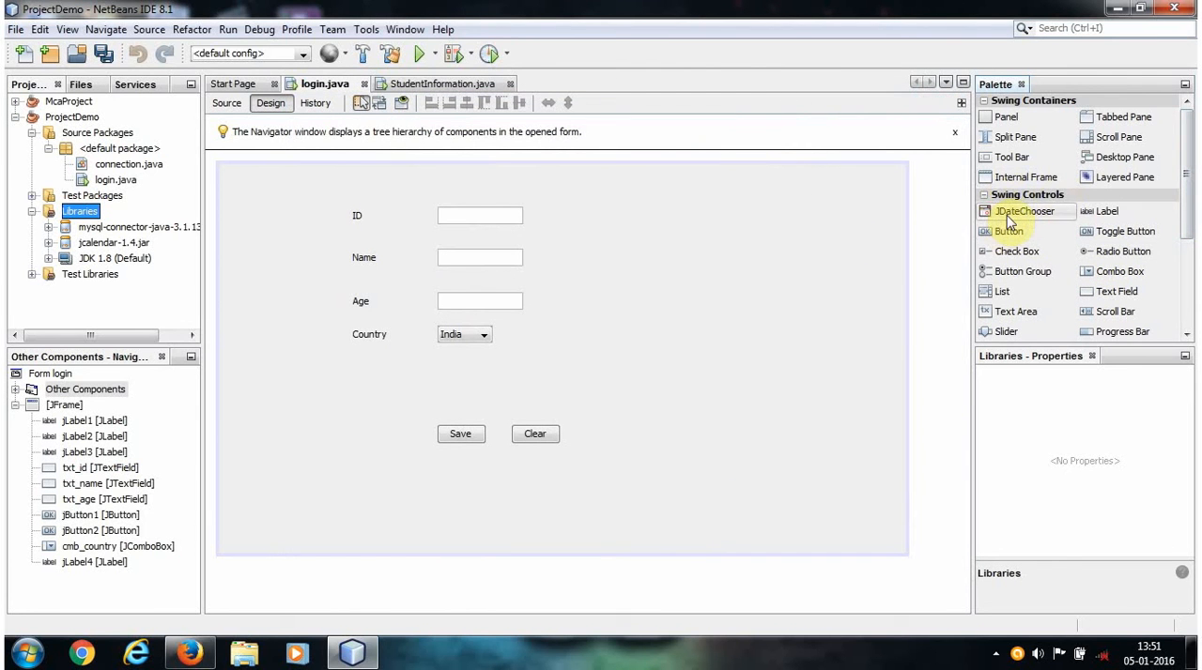
mouse_move(1023, 214)
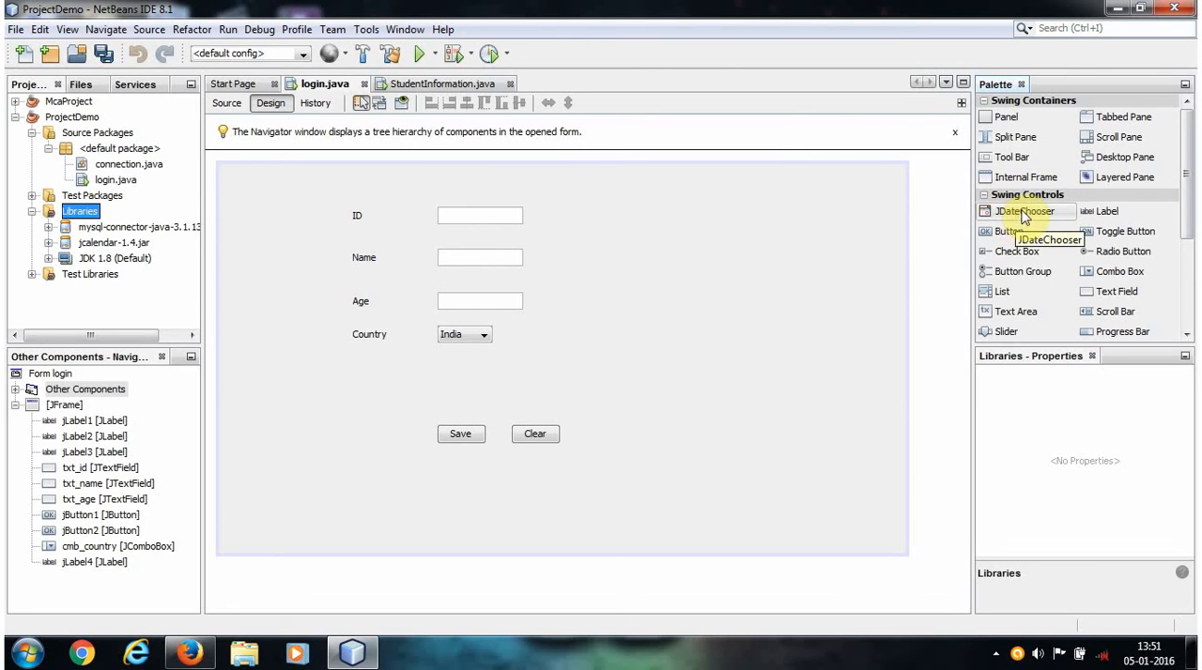
Place a JDateChooser on the form beside the DOB label, aligned below Country
drag(1023, 210, 460, 368)
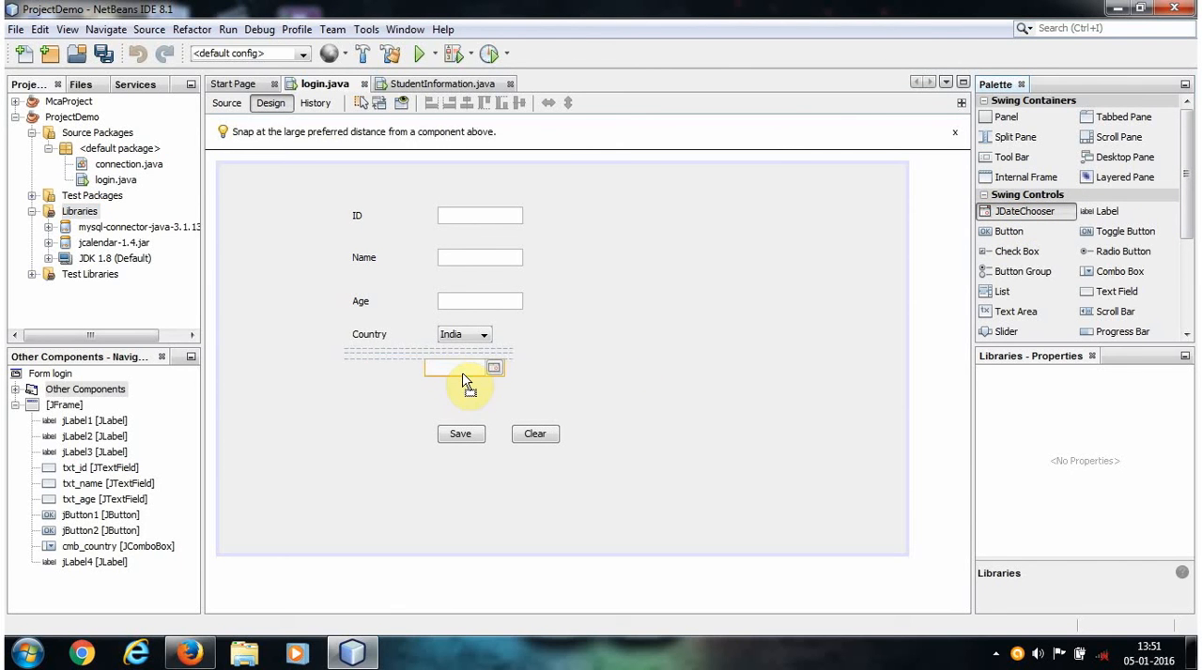
click(460, 368)
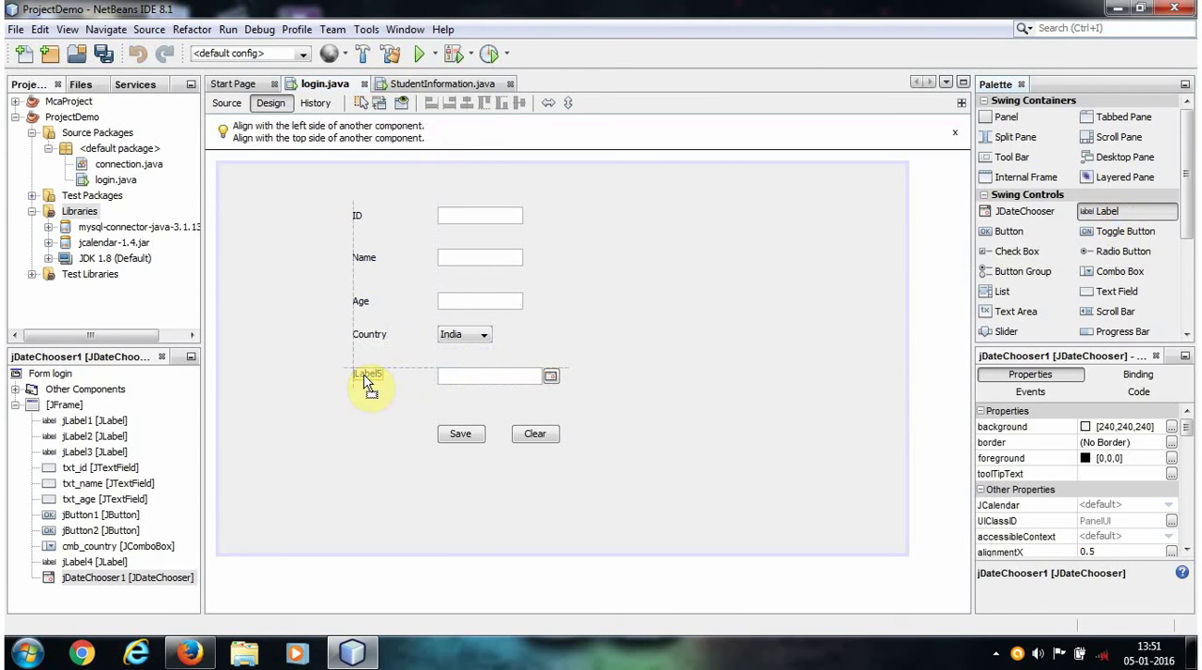
right_click(367, 385)
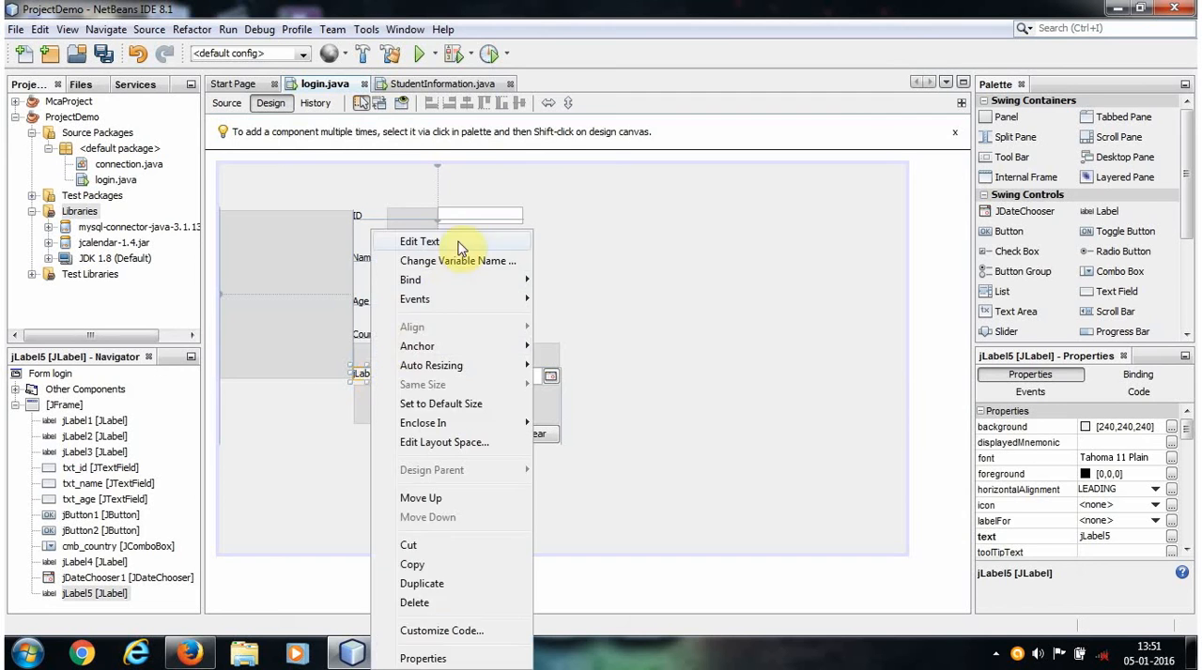
click(811, 357)
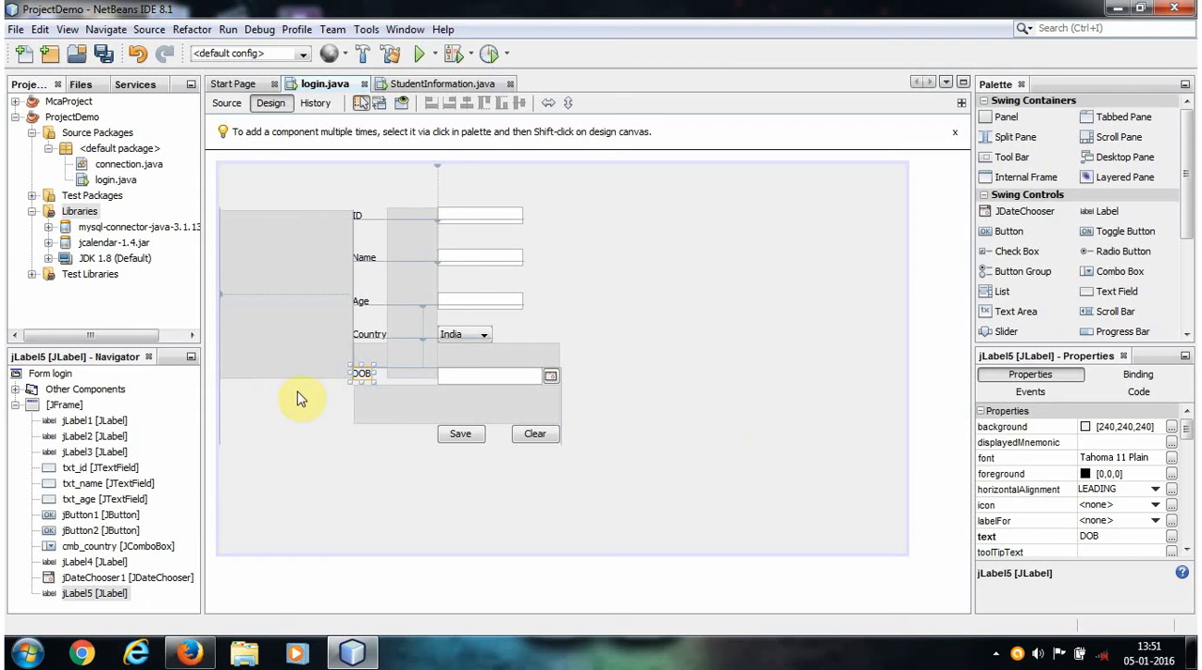
click(479, 375)
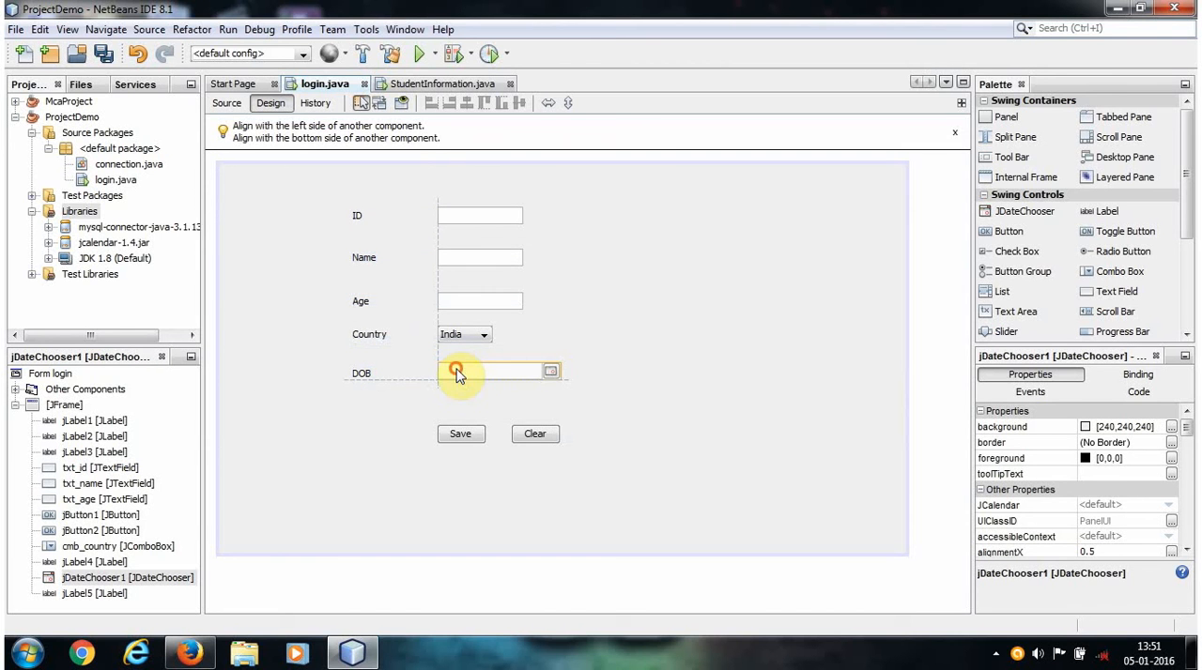
Rename the DOB date chooser's variable to txt_dob
right_click(458, 372)
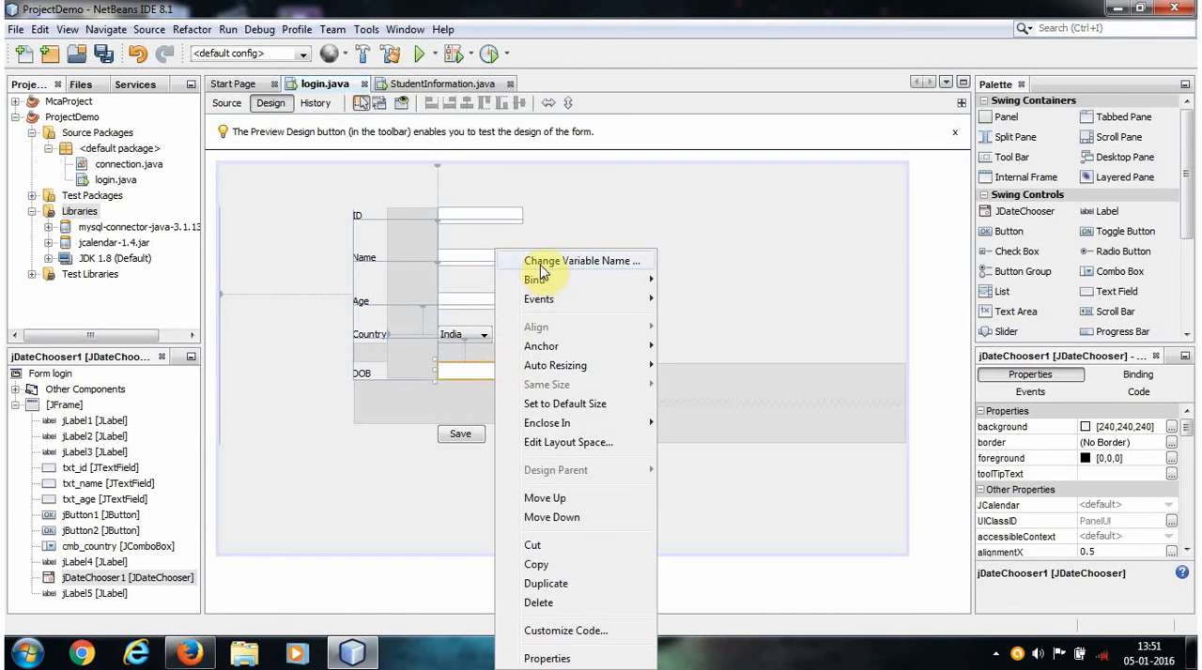
mouse_move(586, 267)
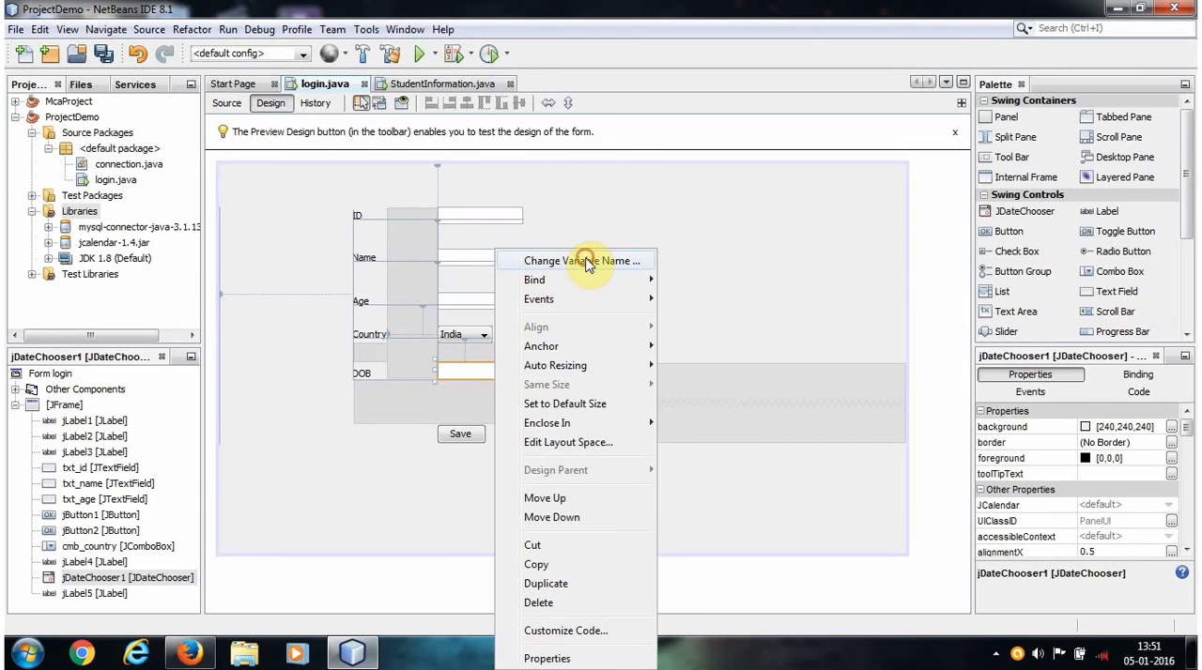
click(582, 259)
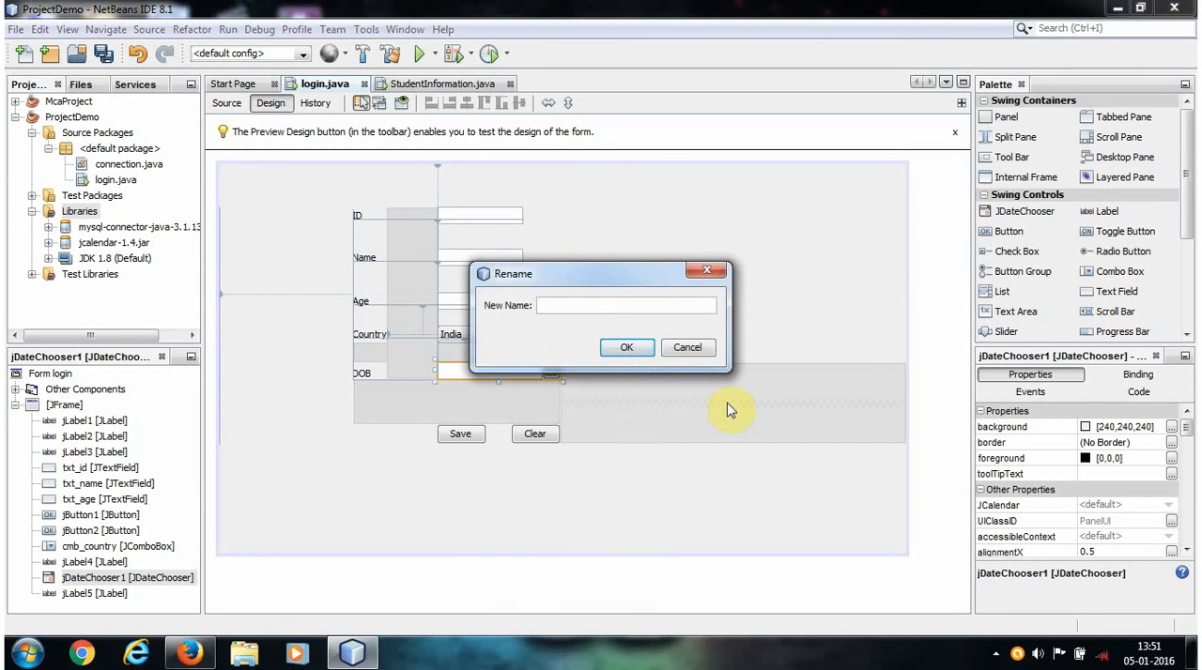
text(txt_)
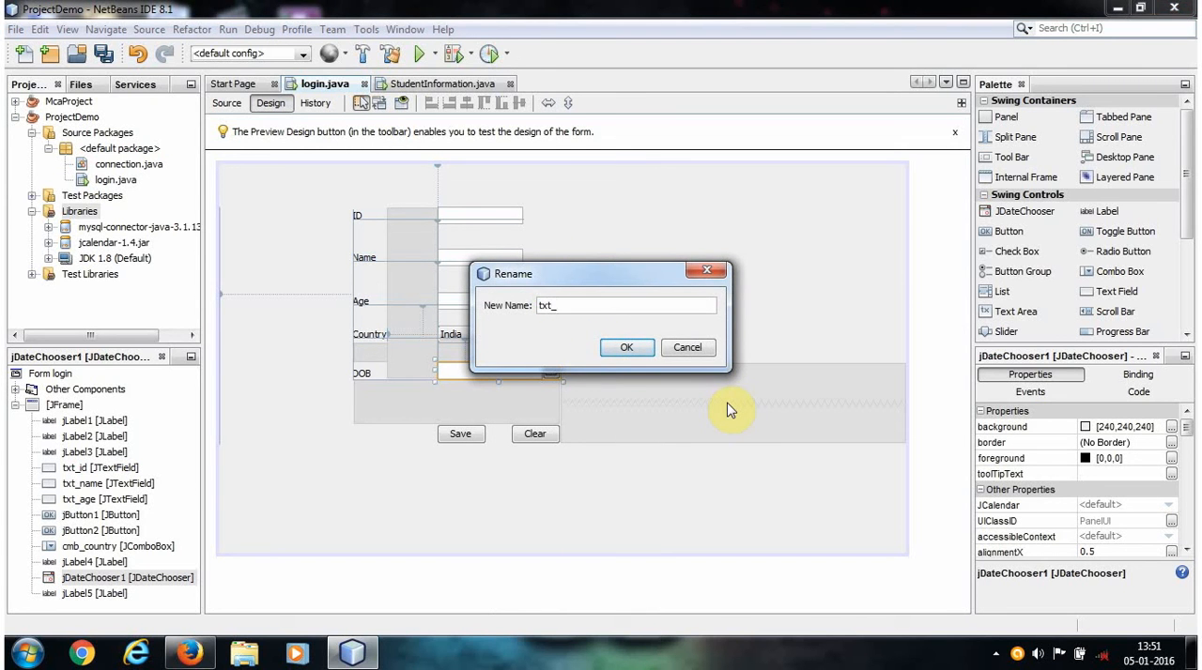
text(dob)
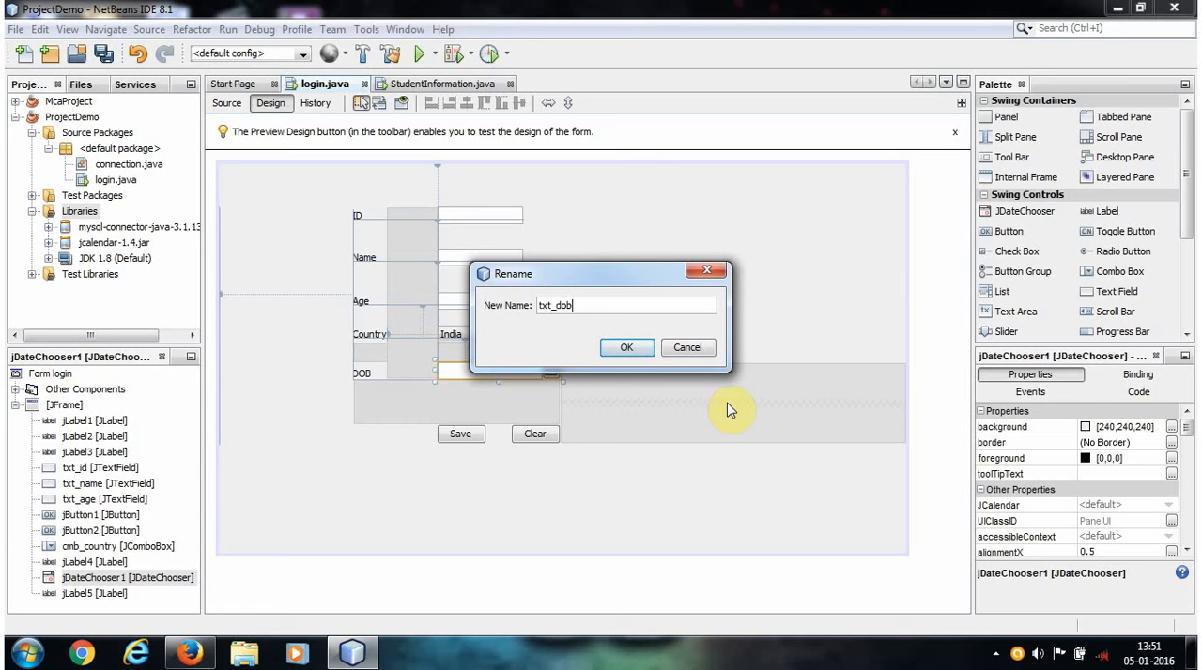
click(628, 348)
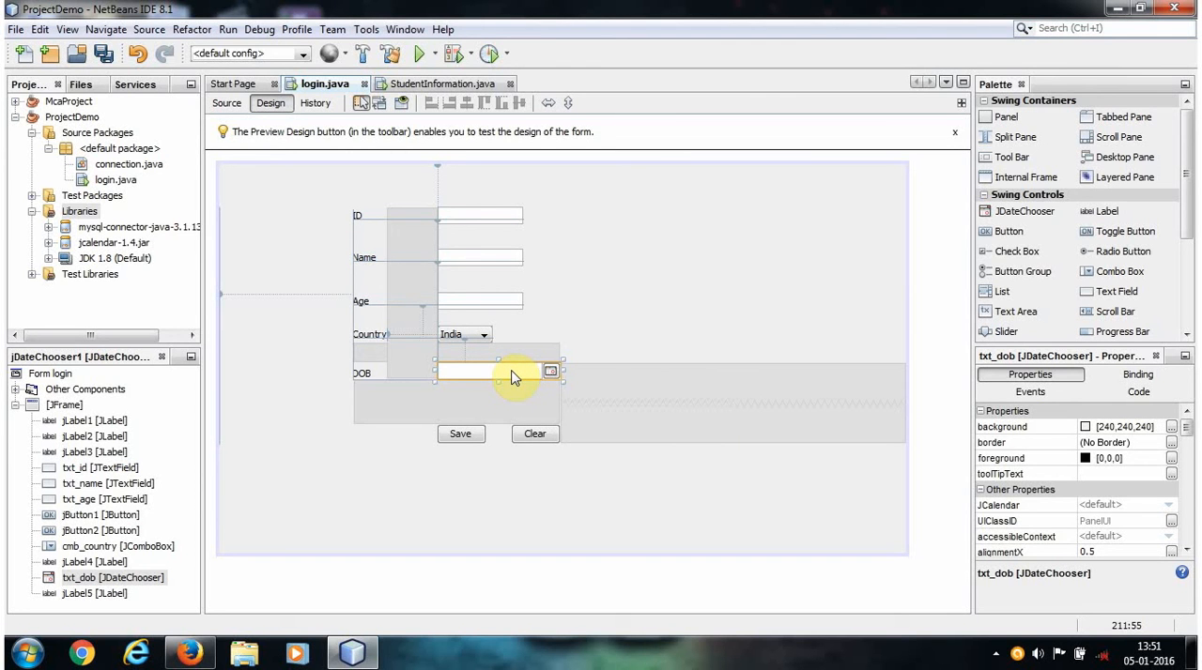
mouse_move(503, 381)
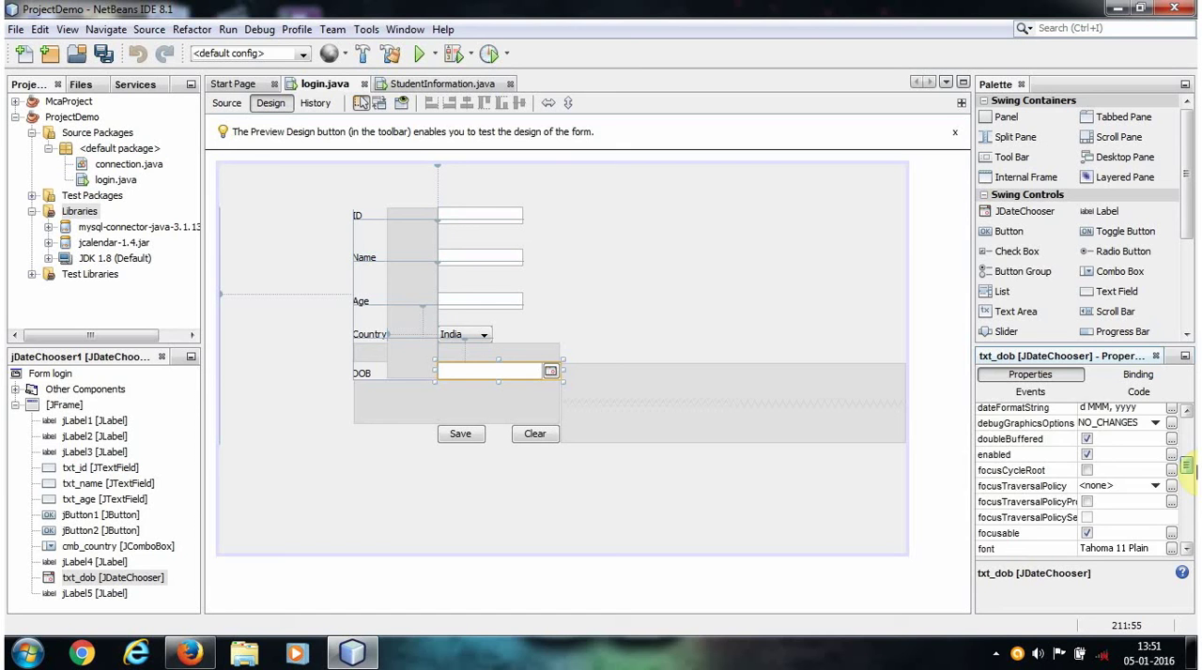
Set txt_dob's dateFormatString to yyyy-MM-dd
scroll(down, 3)
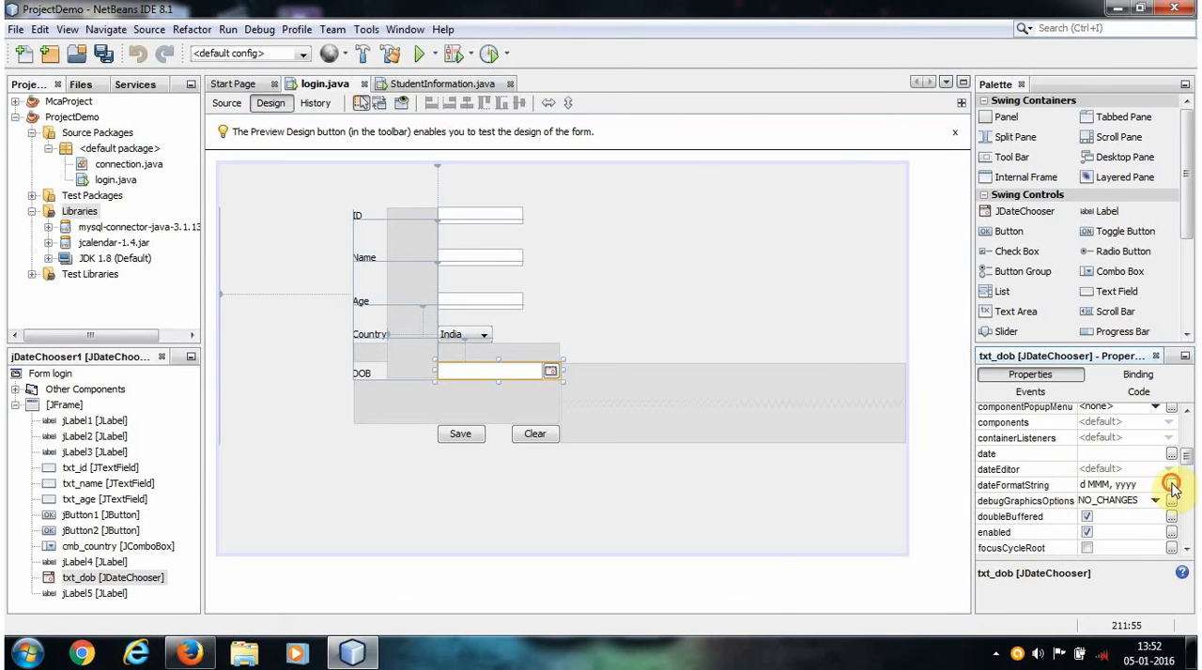
click(1167, 486)
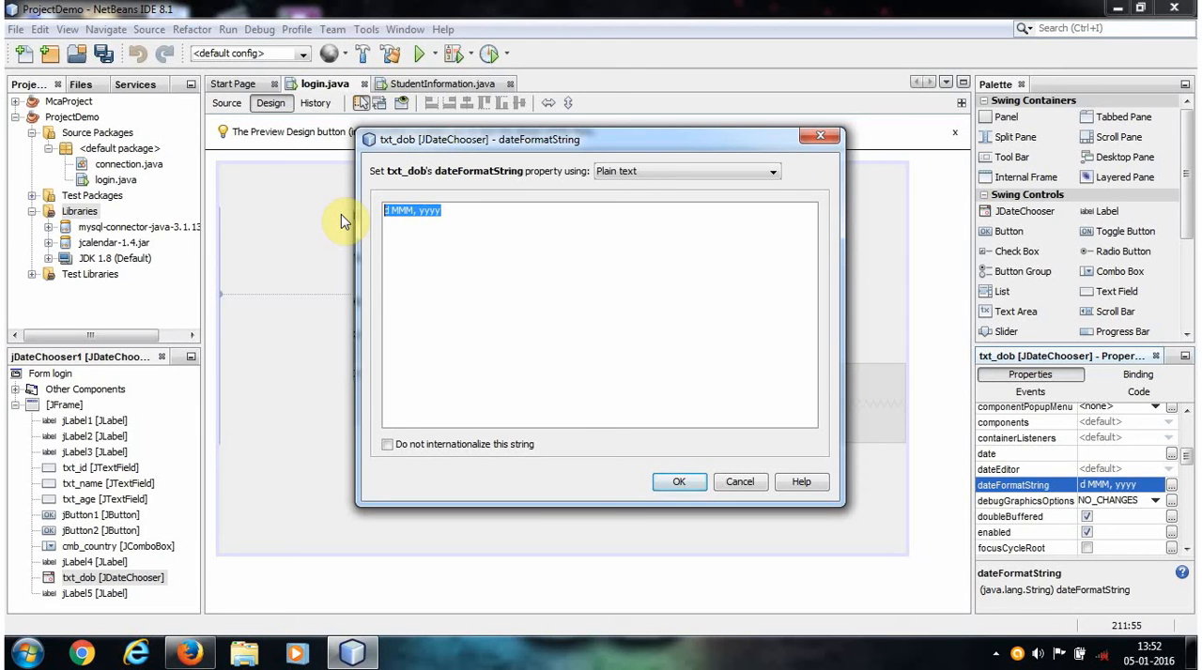
text(yyyy)
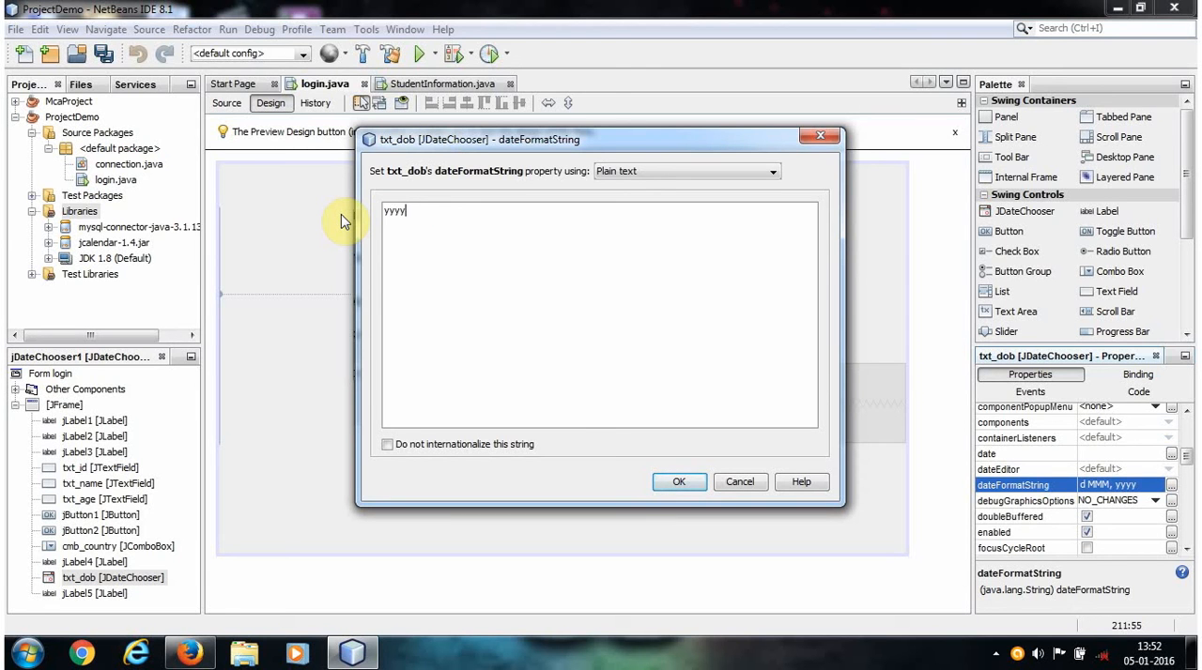
text(-MM-)
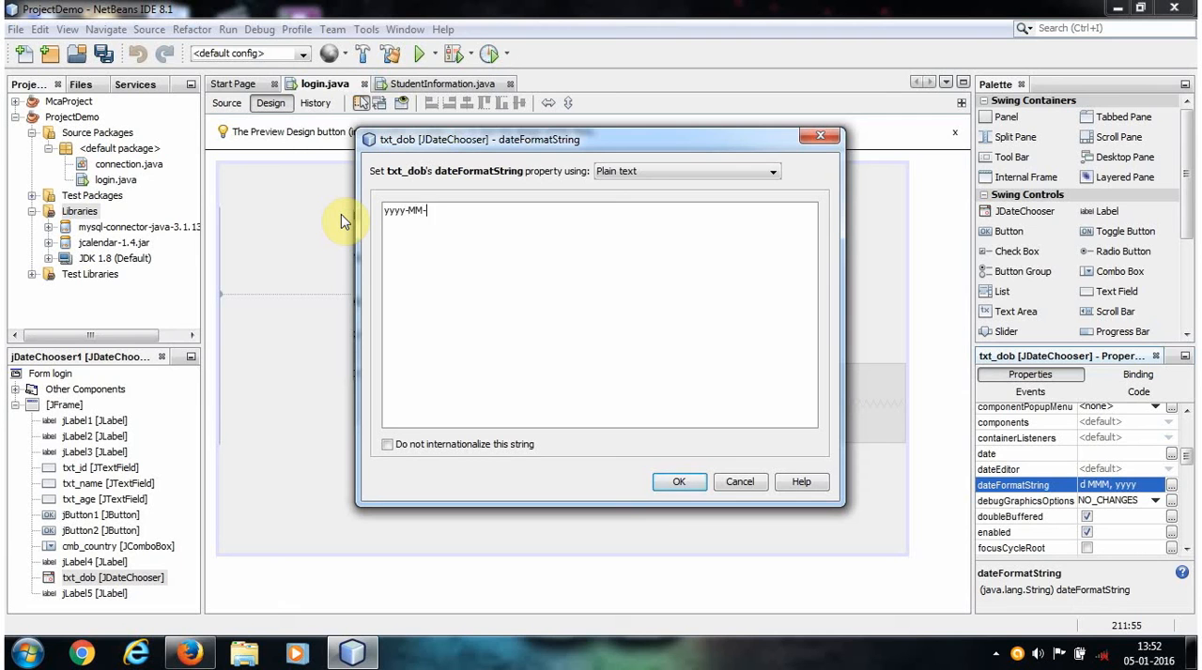
text(dd)
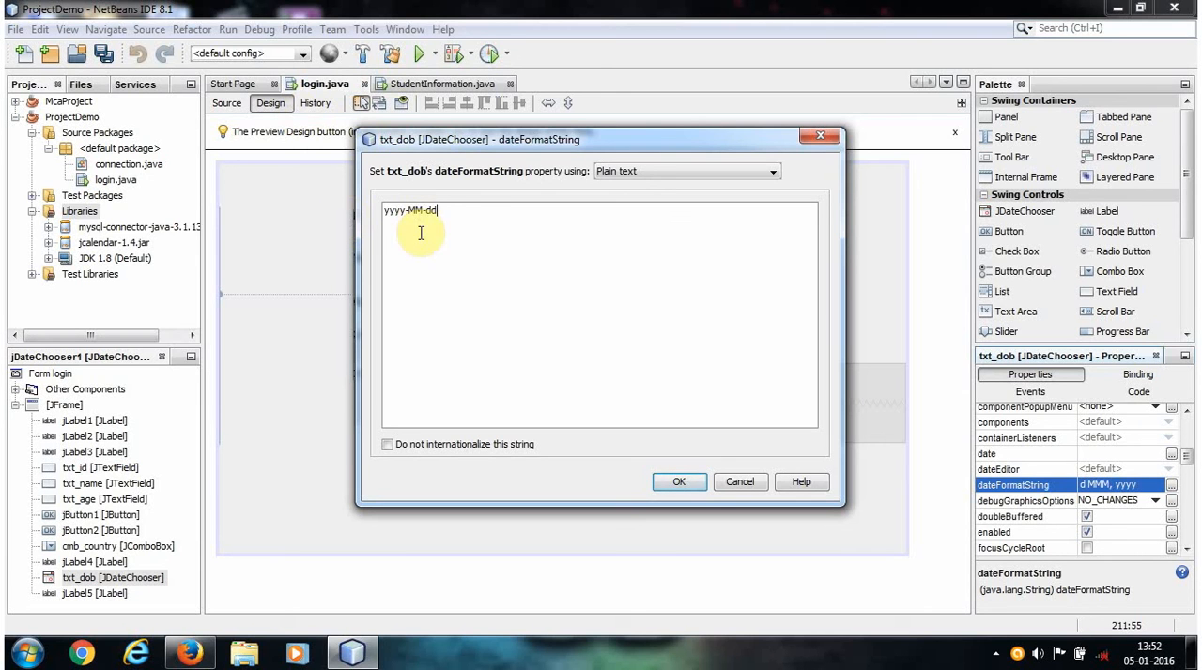
triple_click(409, 211)
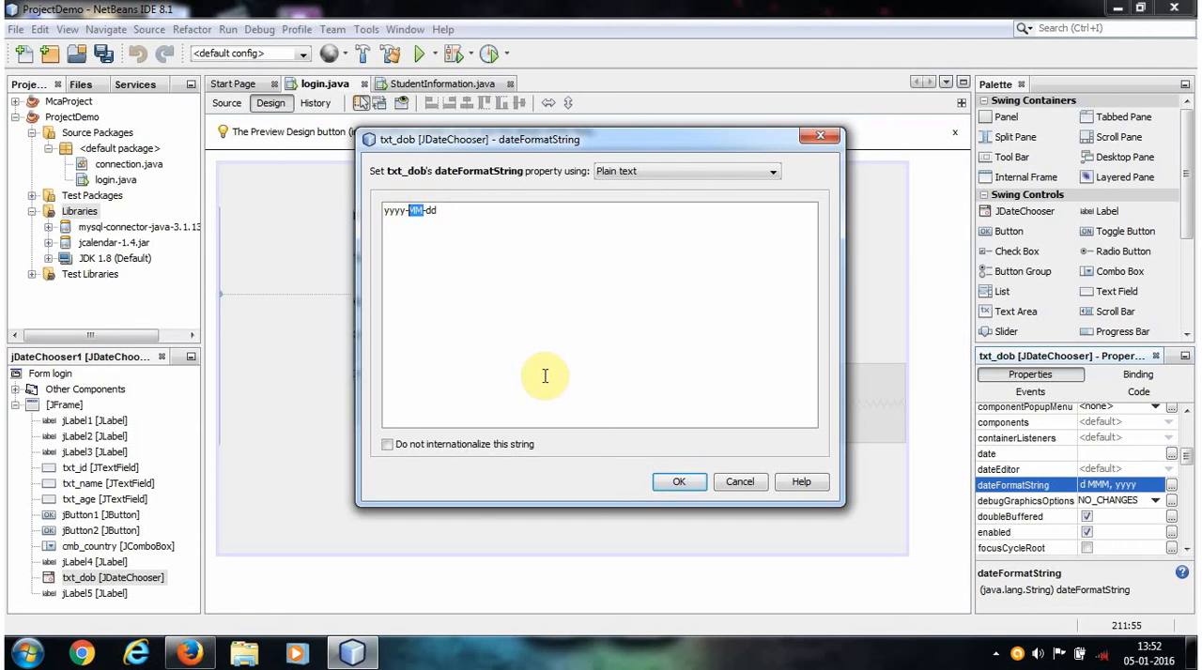
click(679, 481)
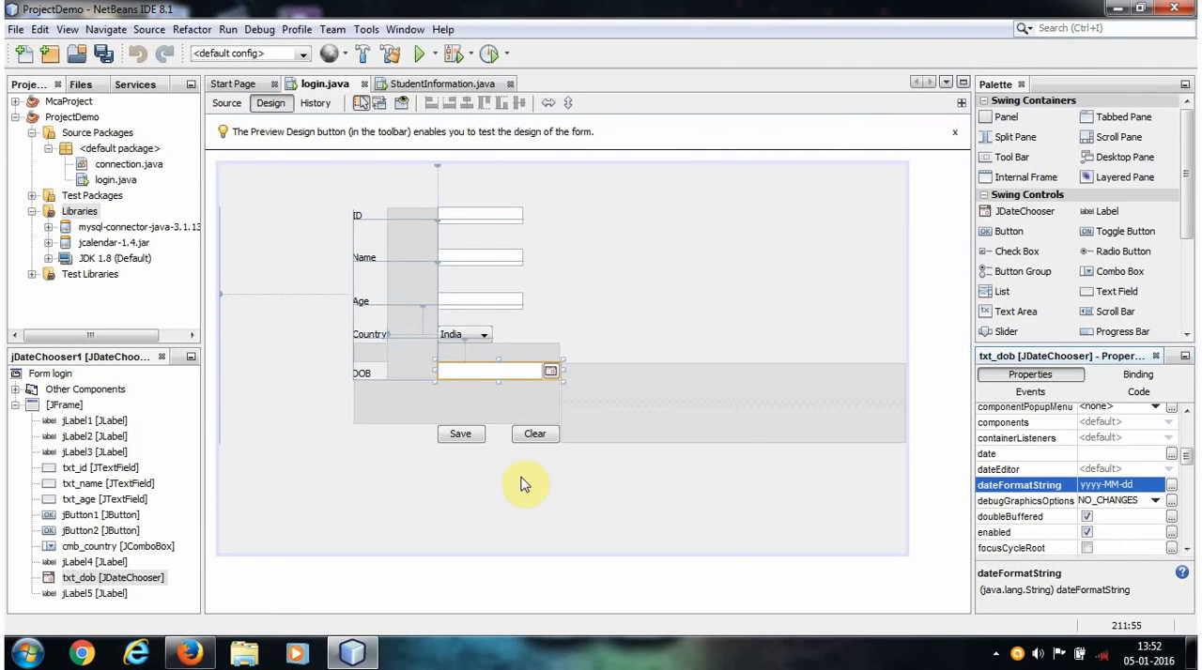
mouse_move(496, 402)
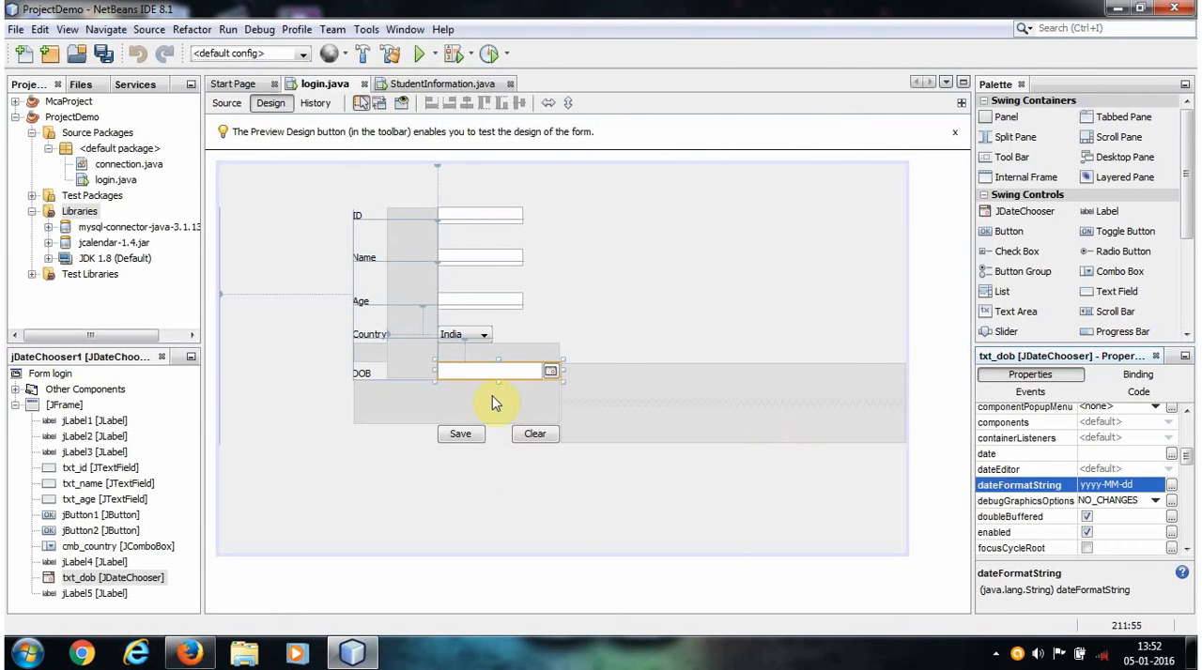
mouse_move(529, 353)
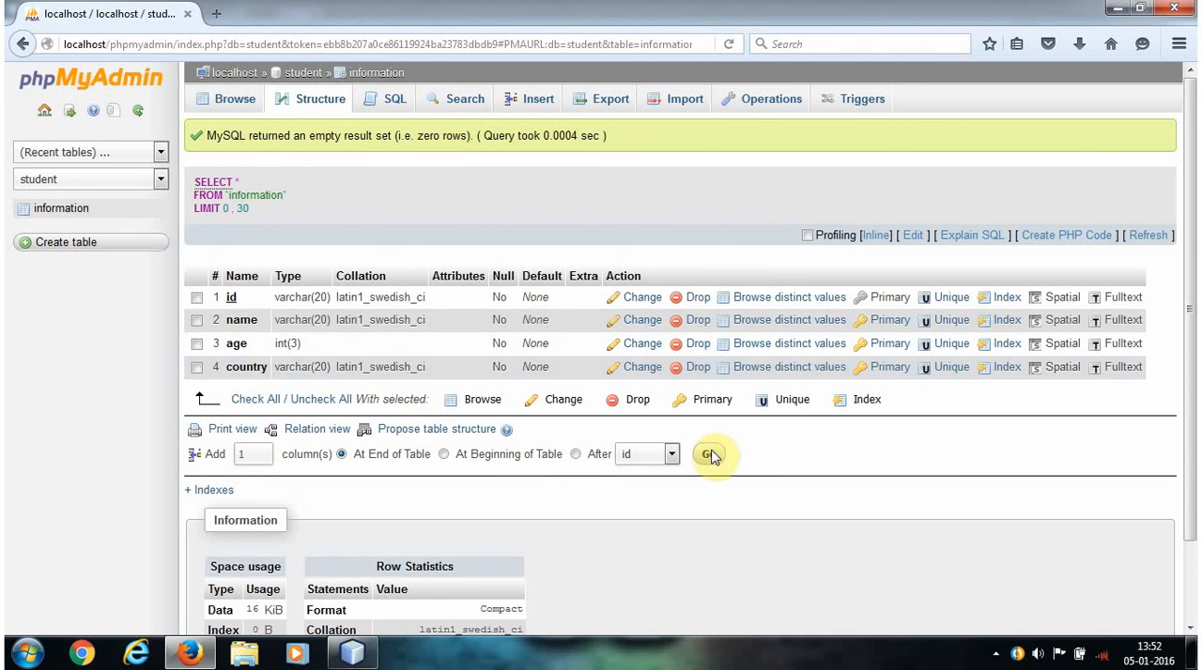
Add a dob column of type DATE to the information table, then return to NetBeans
click(708, 454)
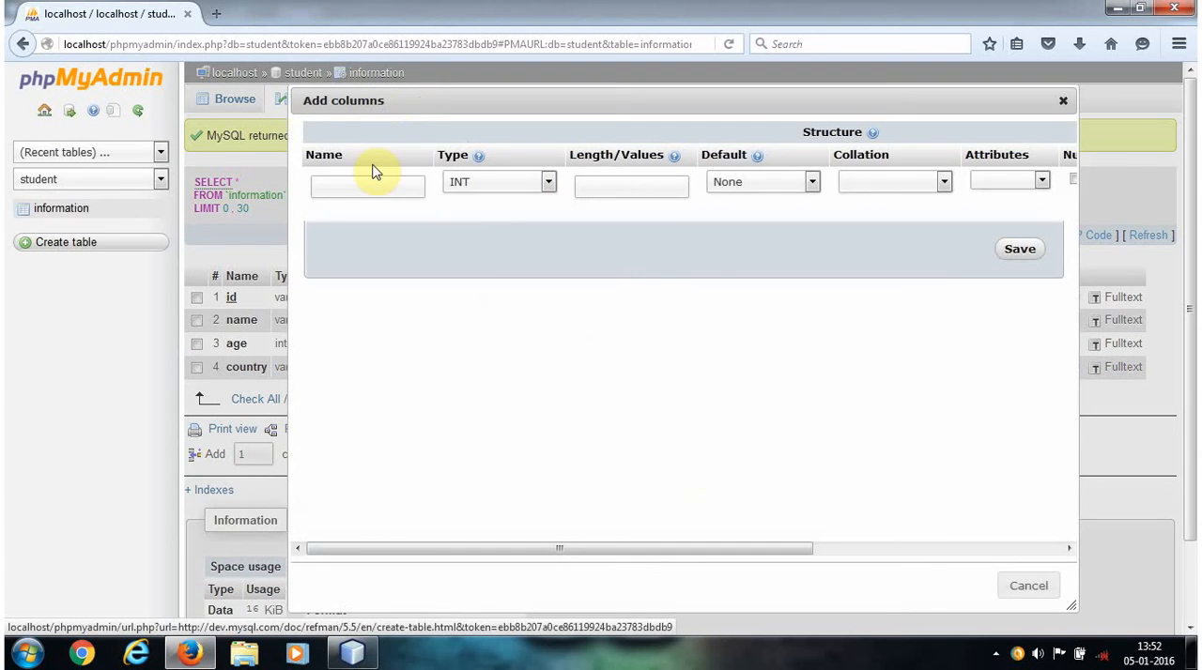
text(dob)
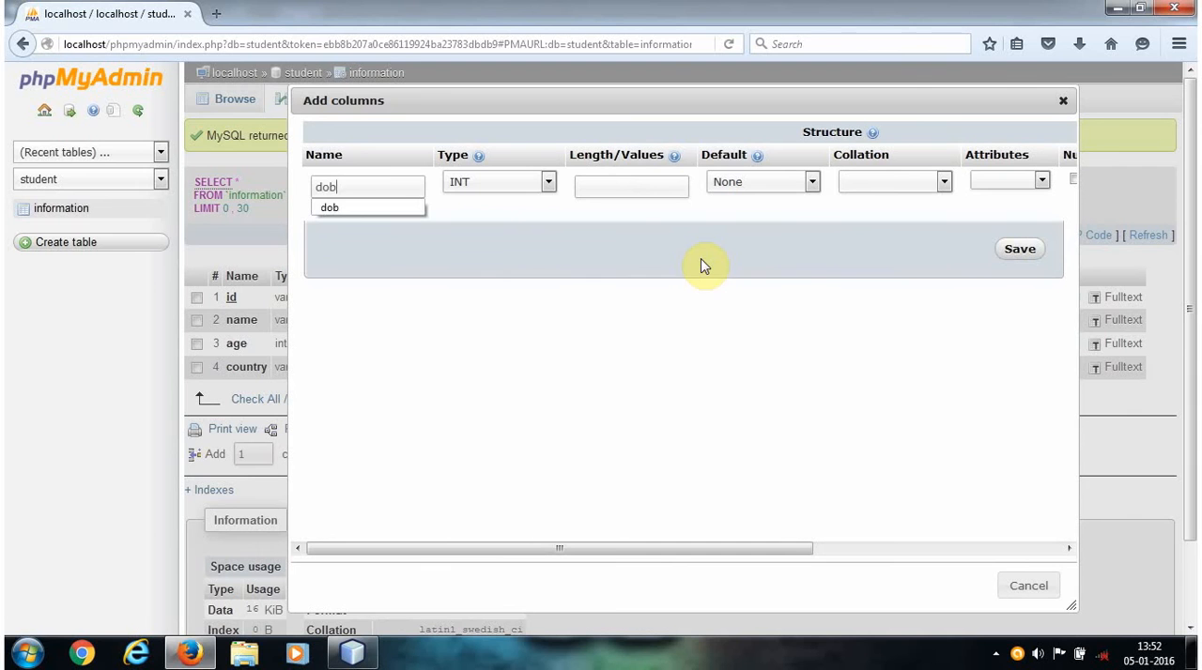
click(556, 180)
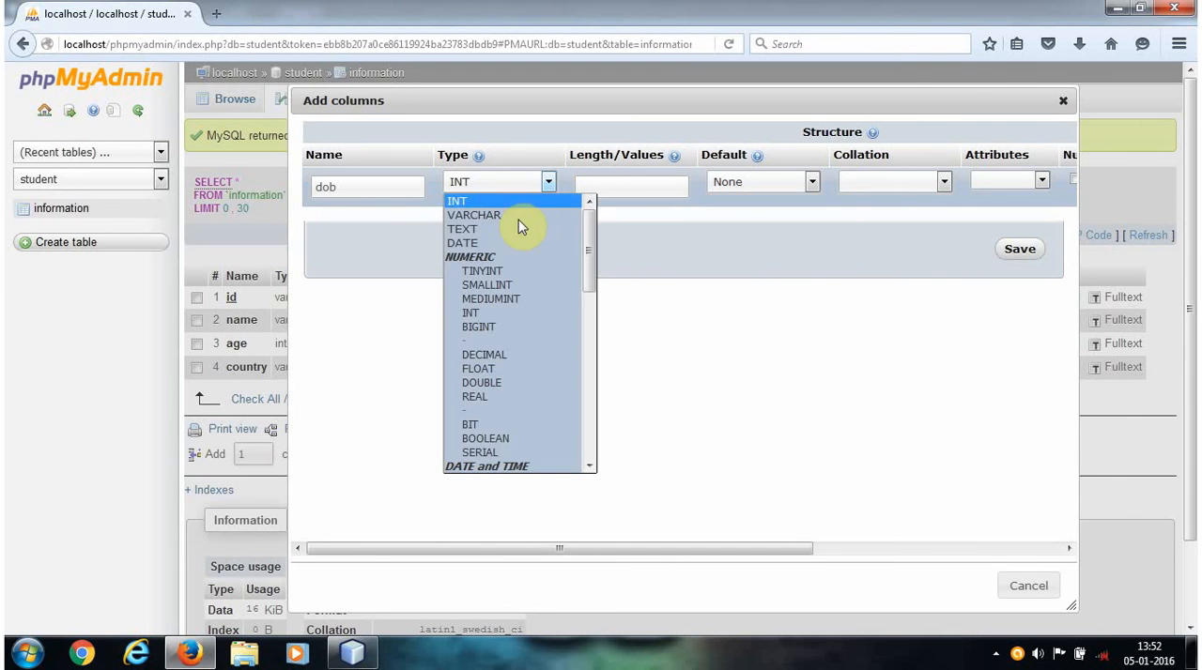
click(462, 242)
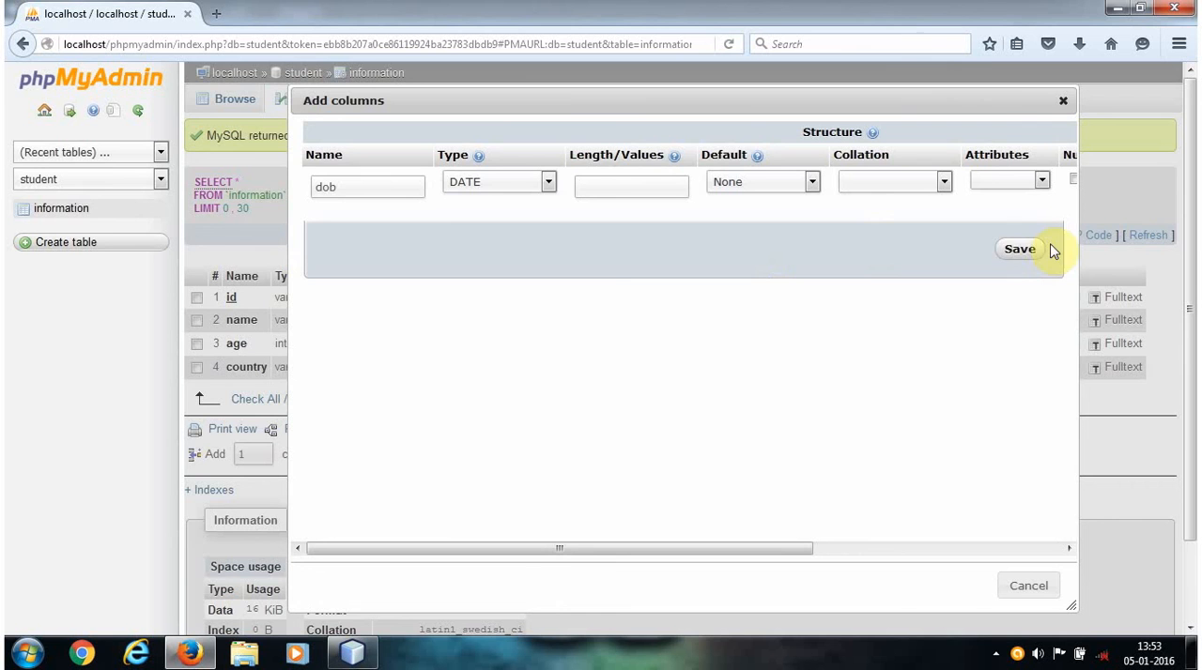
click(1019, 248)
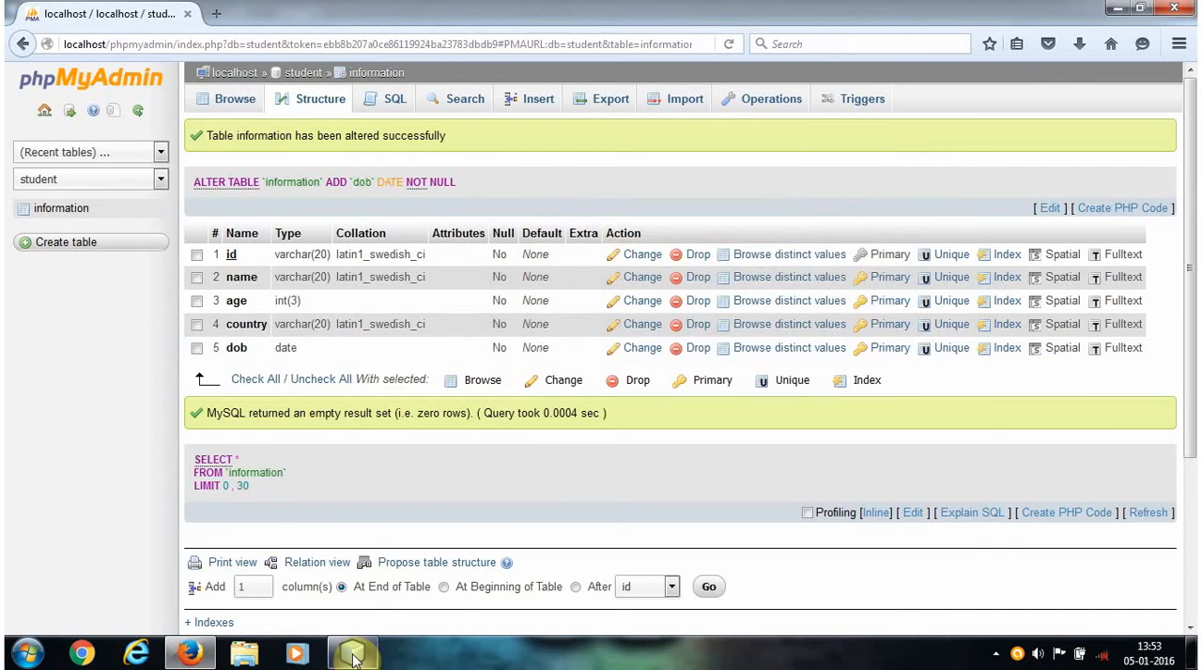
click(353, 654)
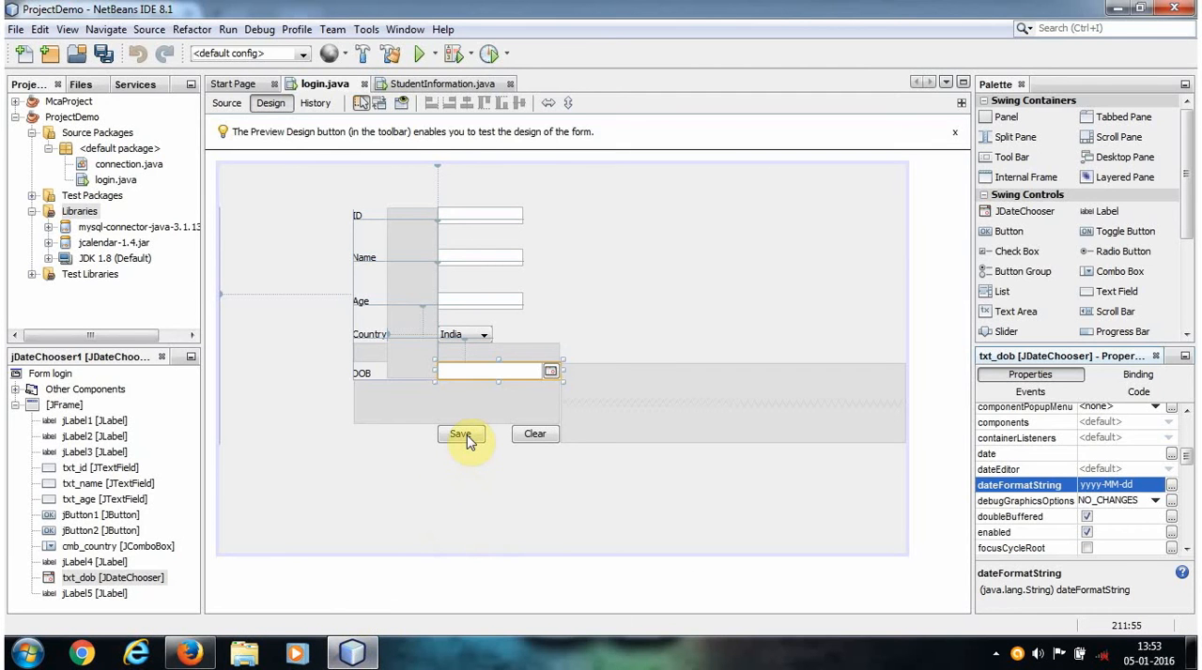
In the save handler, add dob to the insert statement and start a new pst. line
click(225, 103)
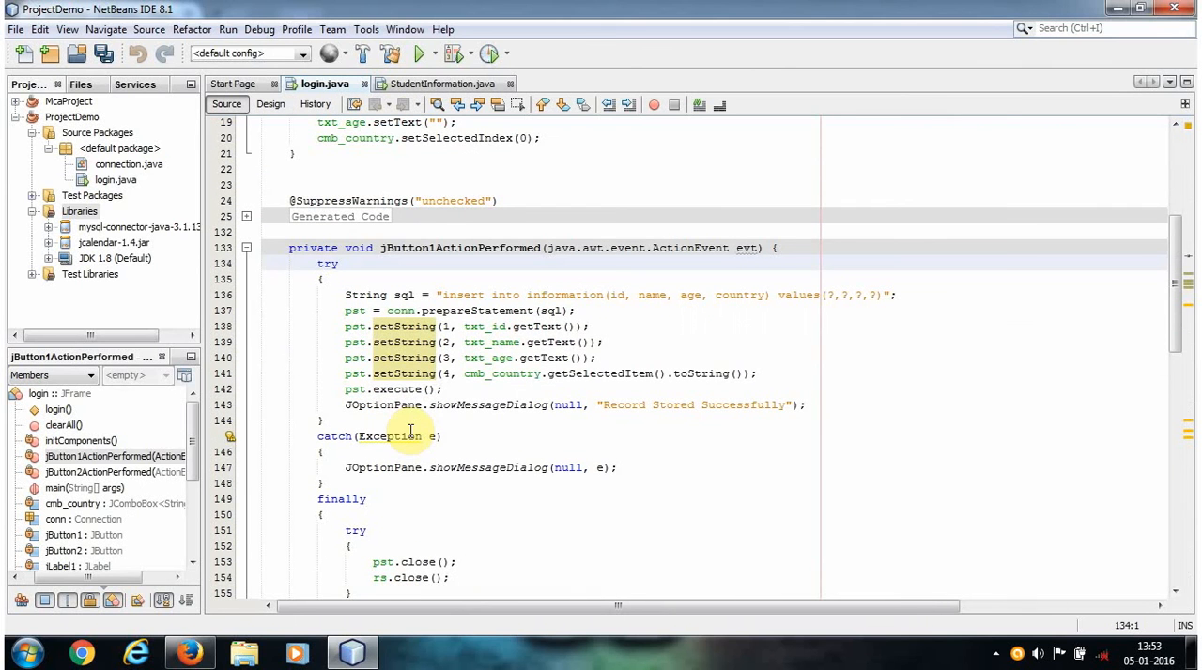
mouse_move(316, 342)
text(, do)
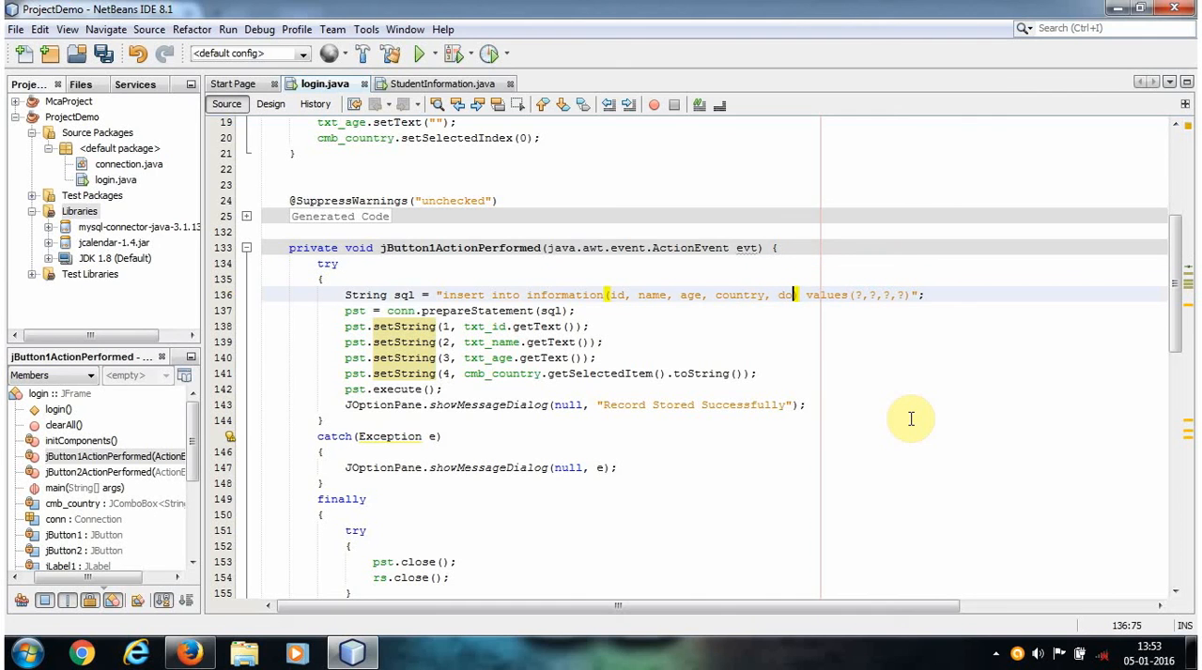
text(b))
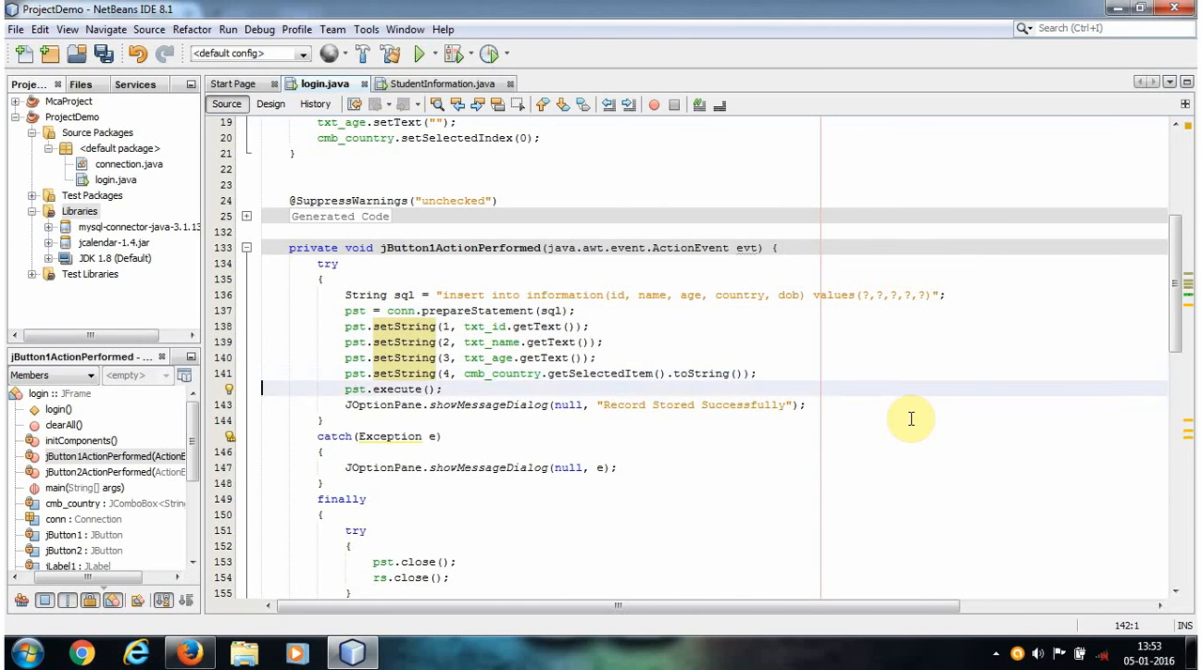
text(pst.)
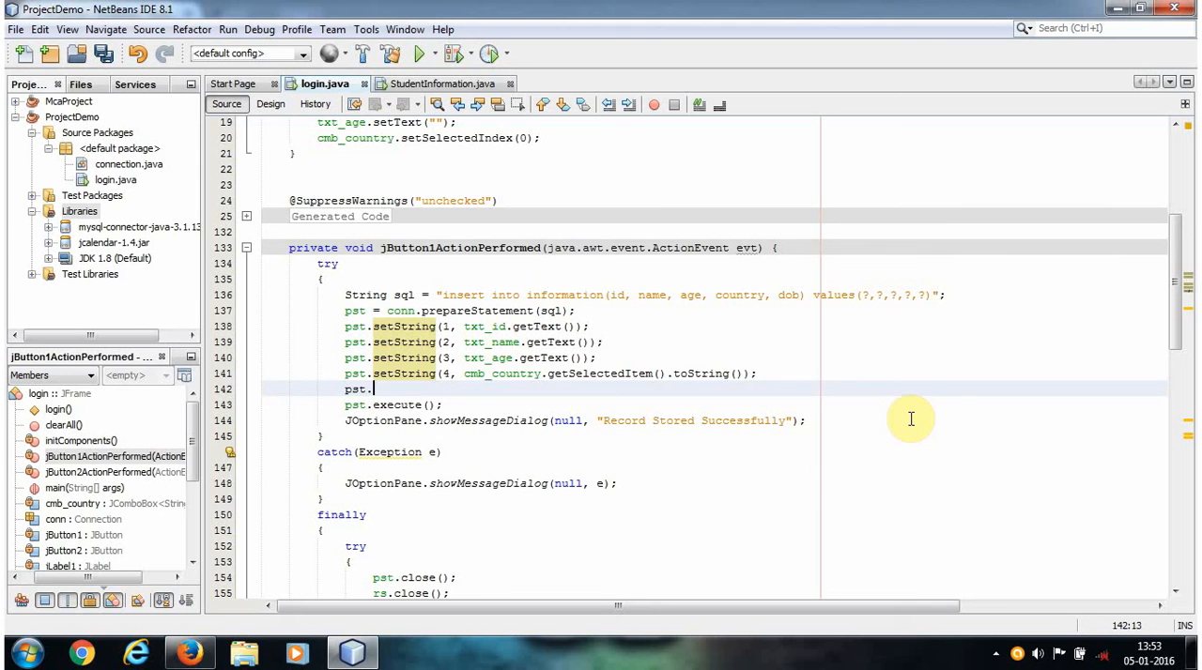
Write pst.setString(5, ((JTextField)txt_dob.getDateEditor()... using code completion
text(setst)
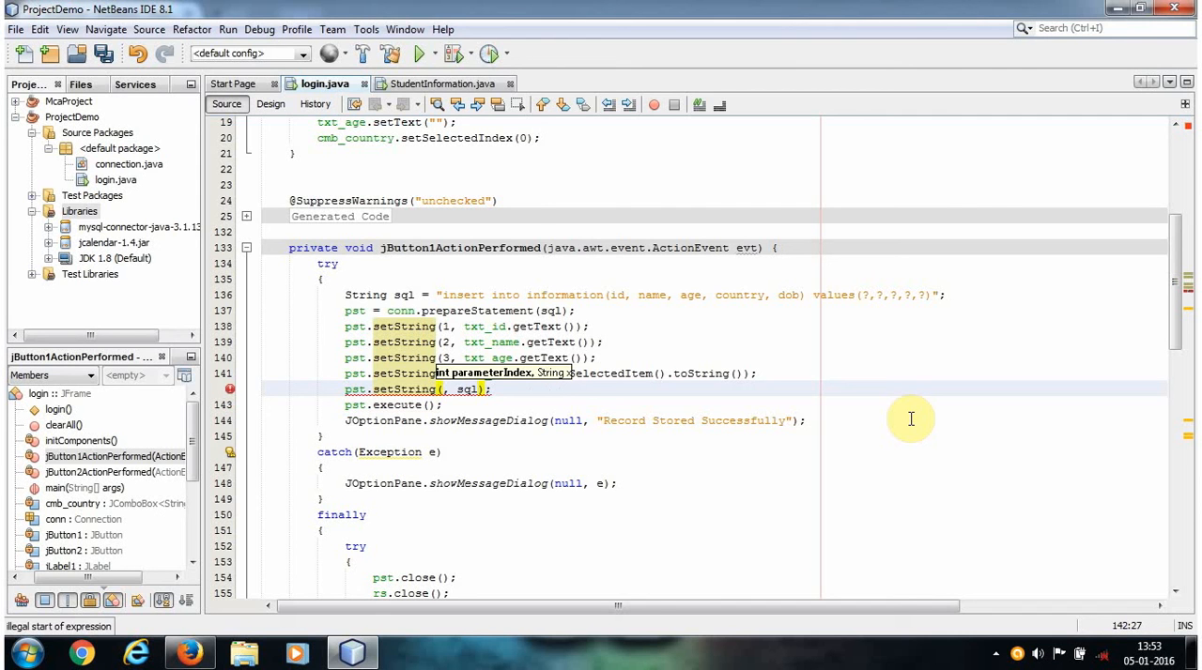
text(5)
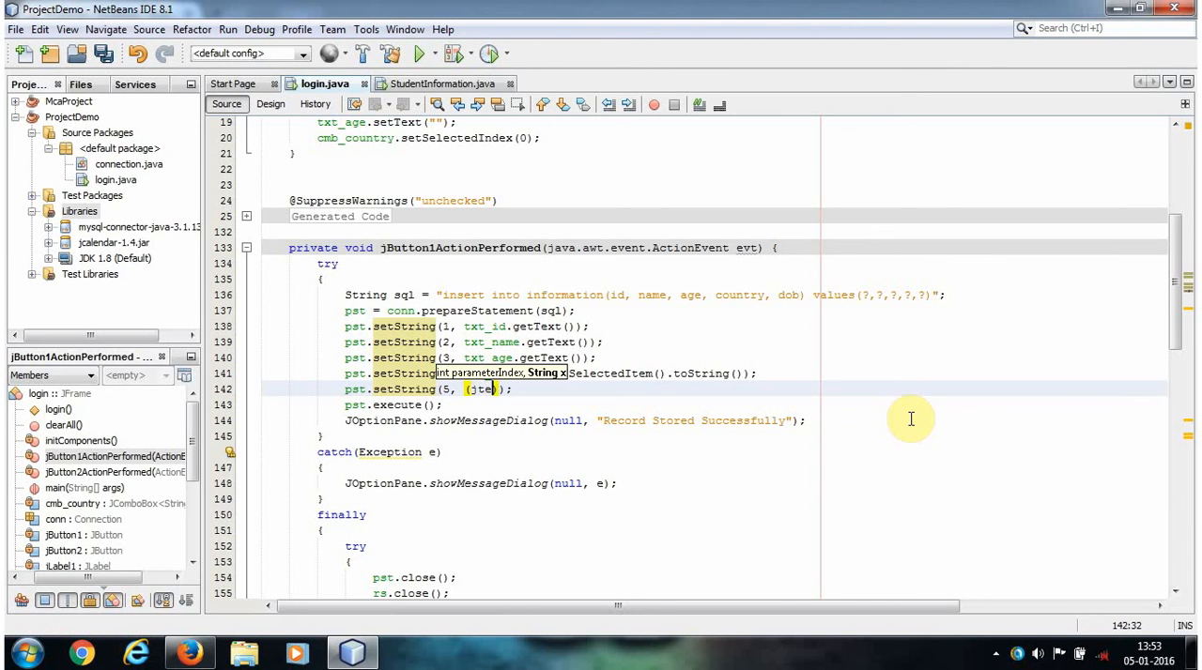
text(jte)
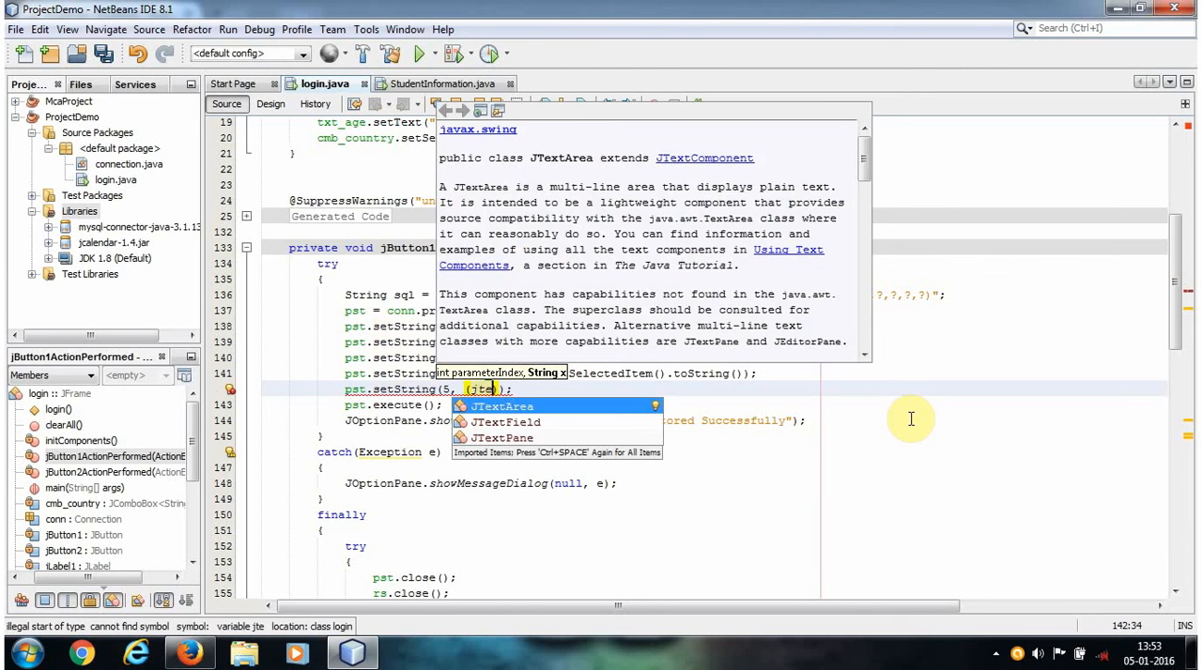
click(507, 420)
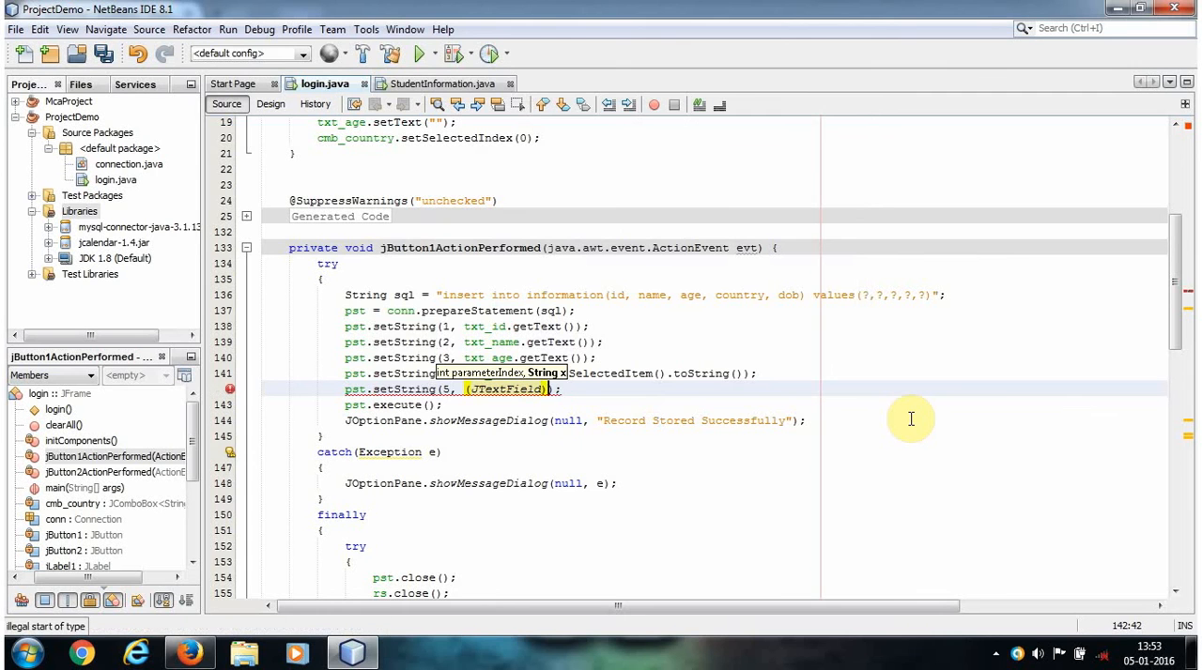
text(txt_dob.)
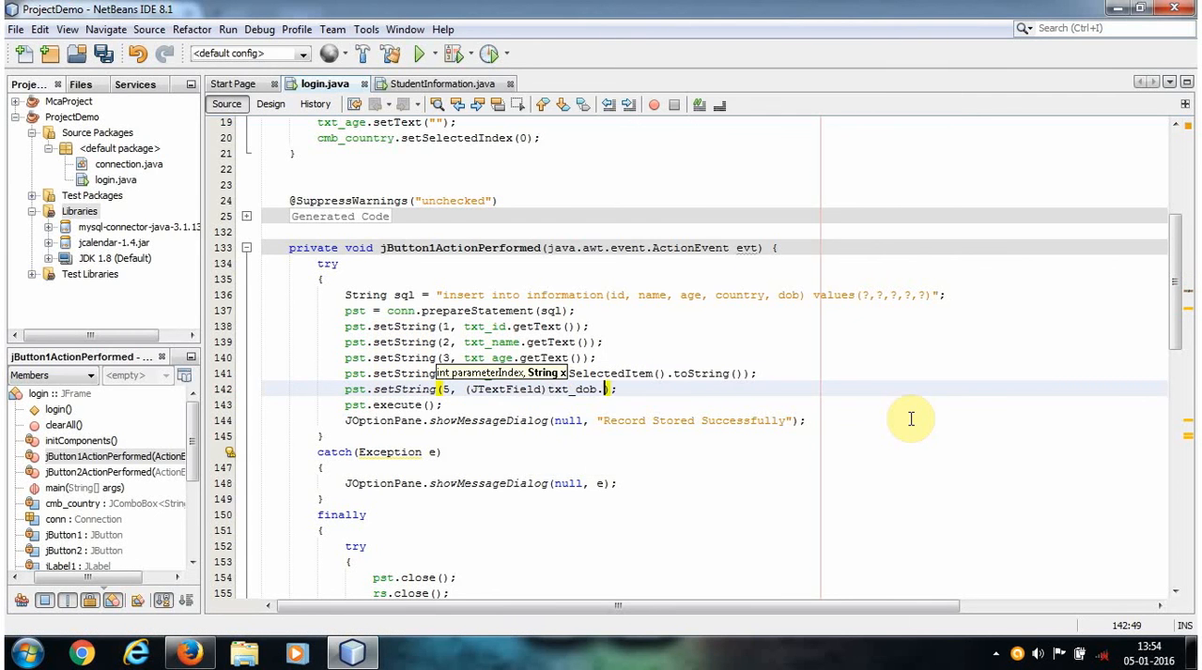
text(getDateEditor().)
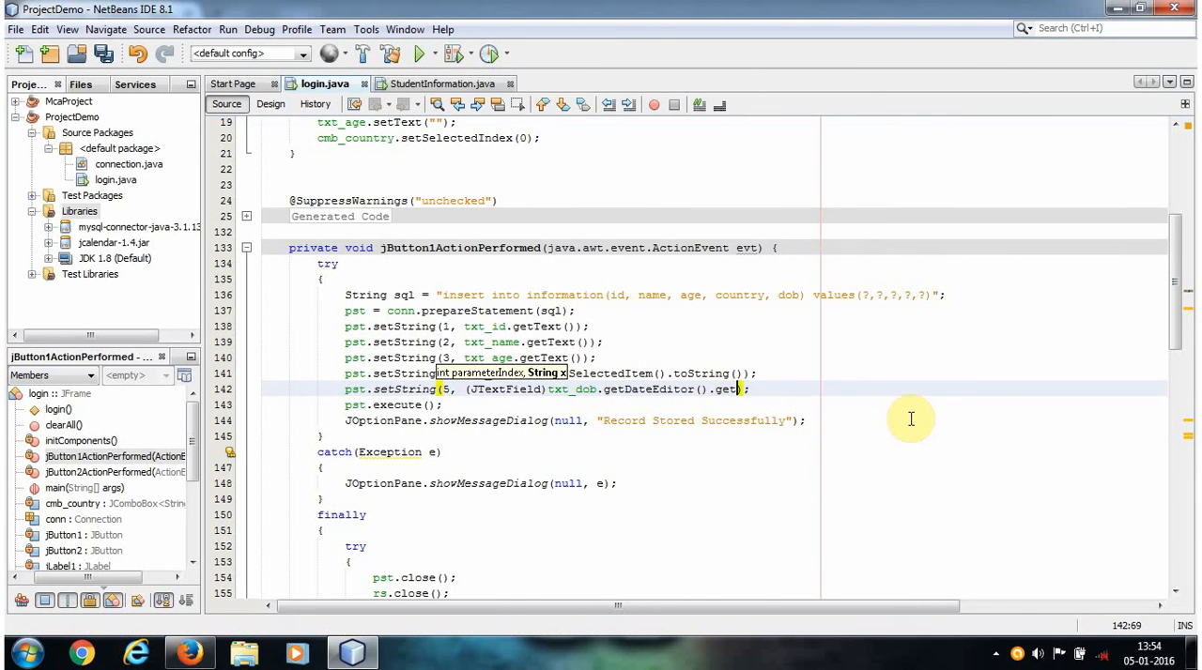
Complete the line with .getUiComponent()).getText()); and save login.java
text(getUiComponent())
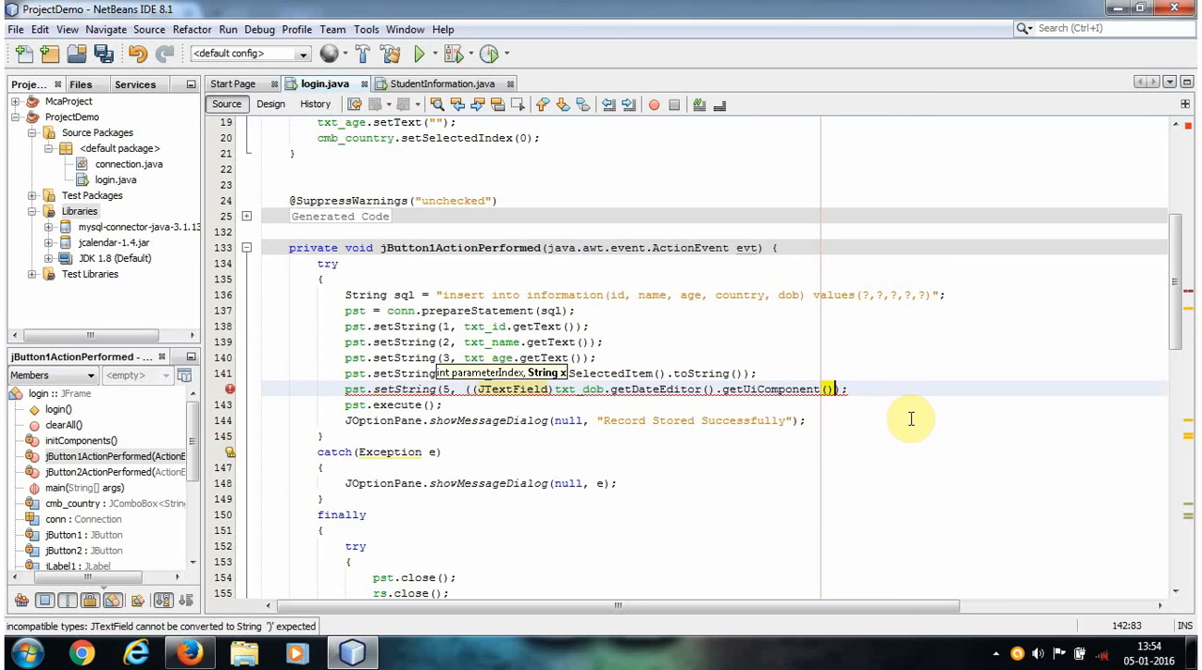
text(.gette))
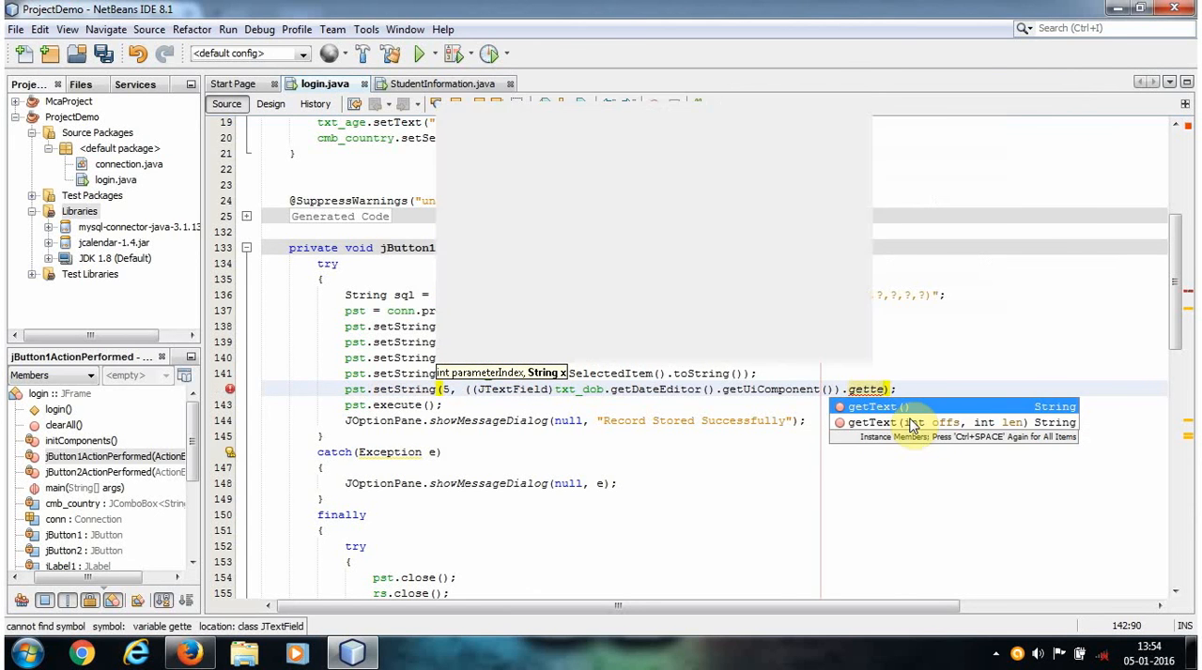
click(873, 405)
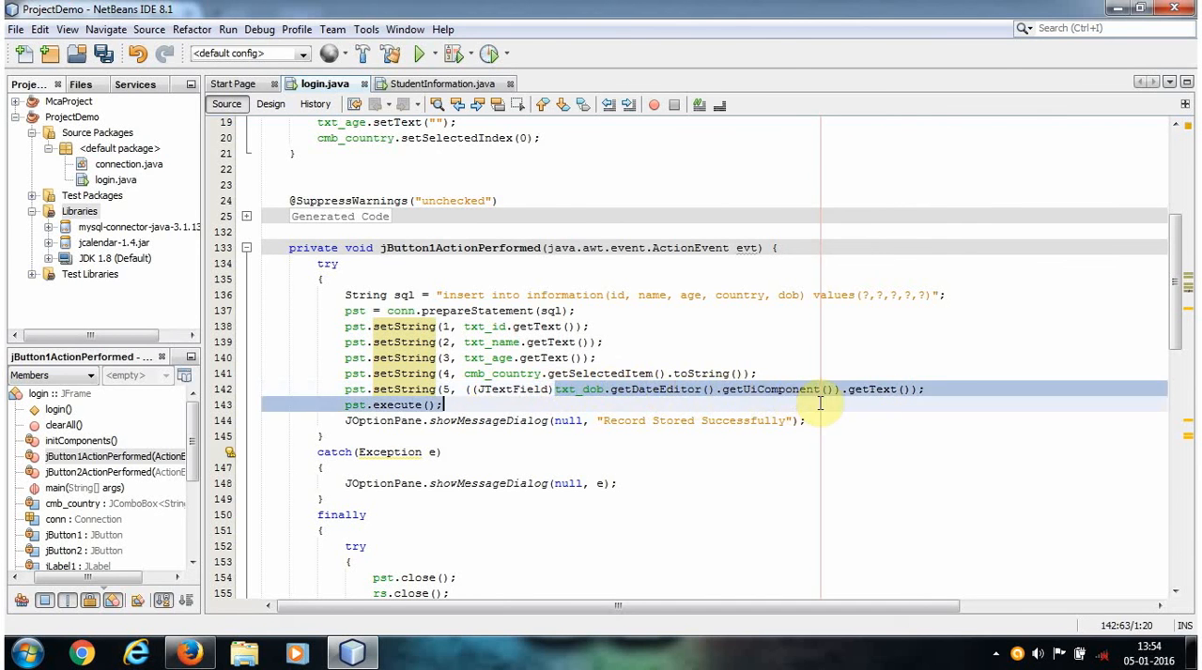
click(837, 389)
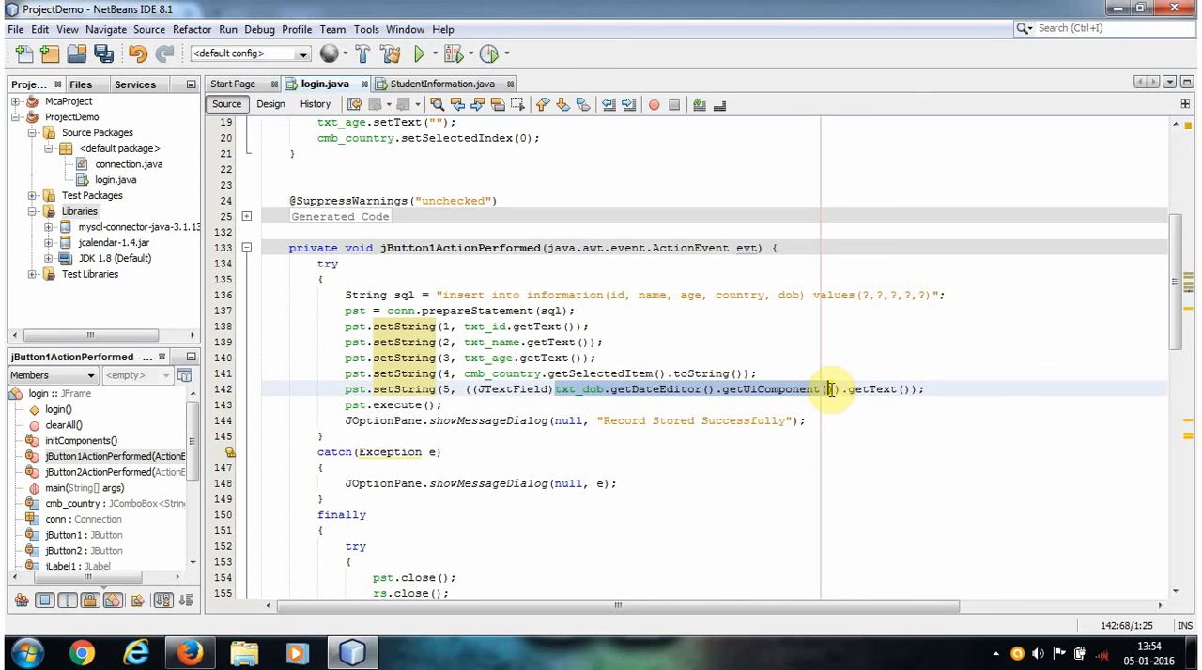
click(832, 389)
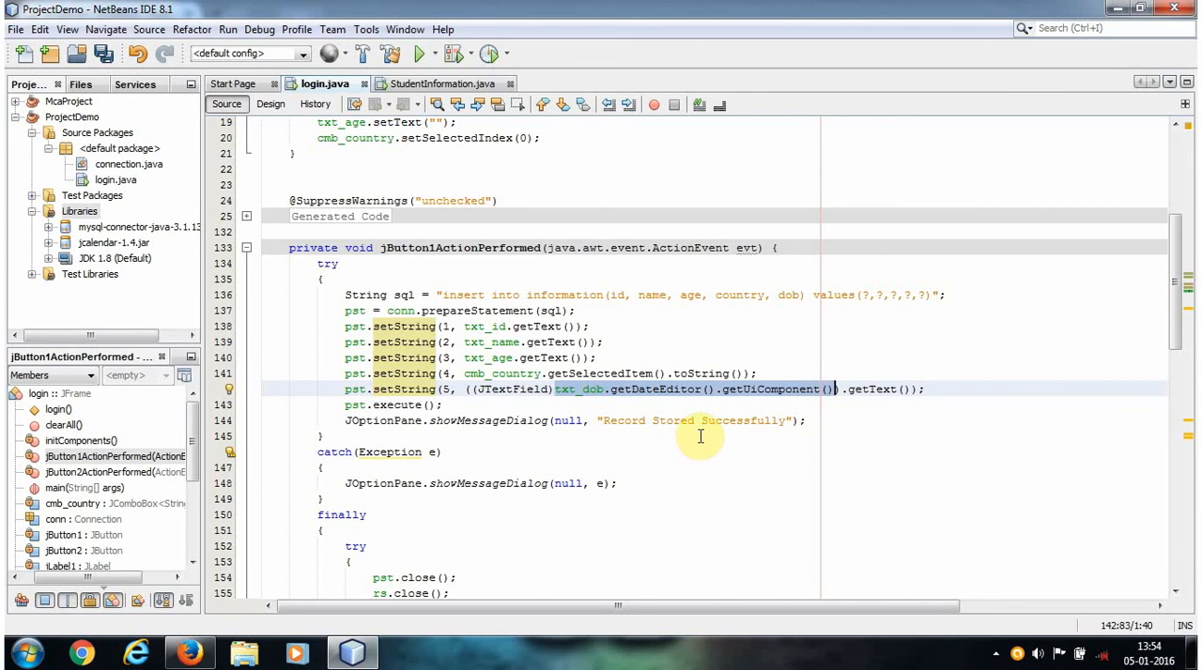
mouse_move(552, 391)
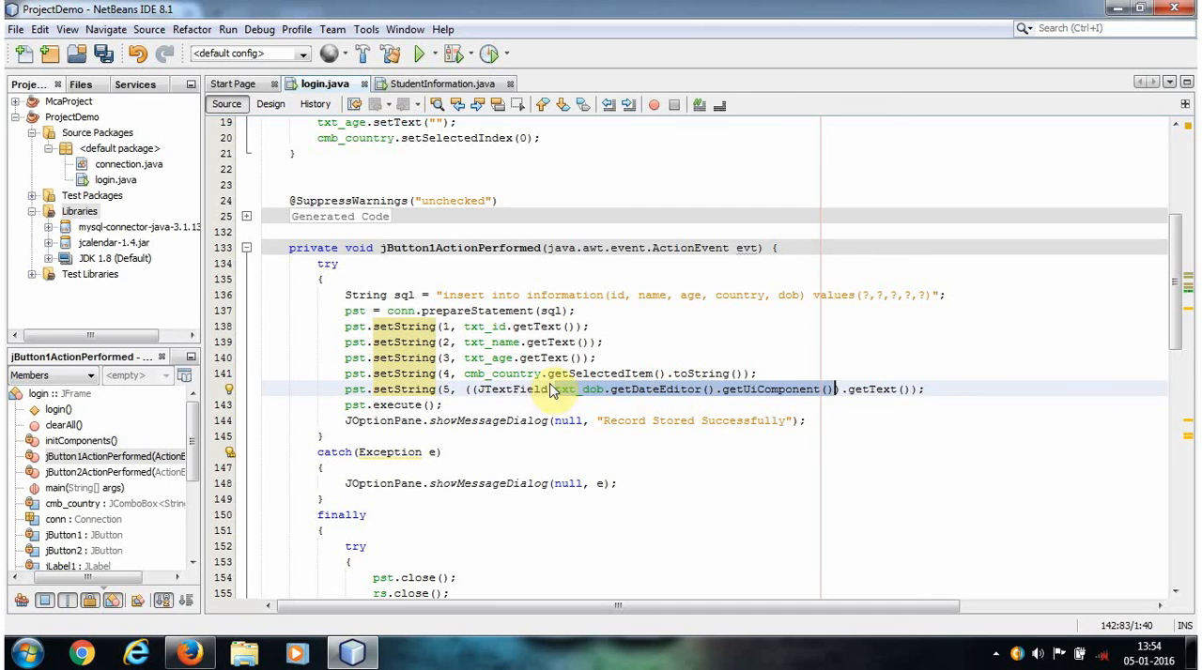
mouse_move(559, 396)
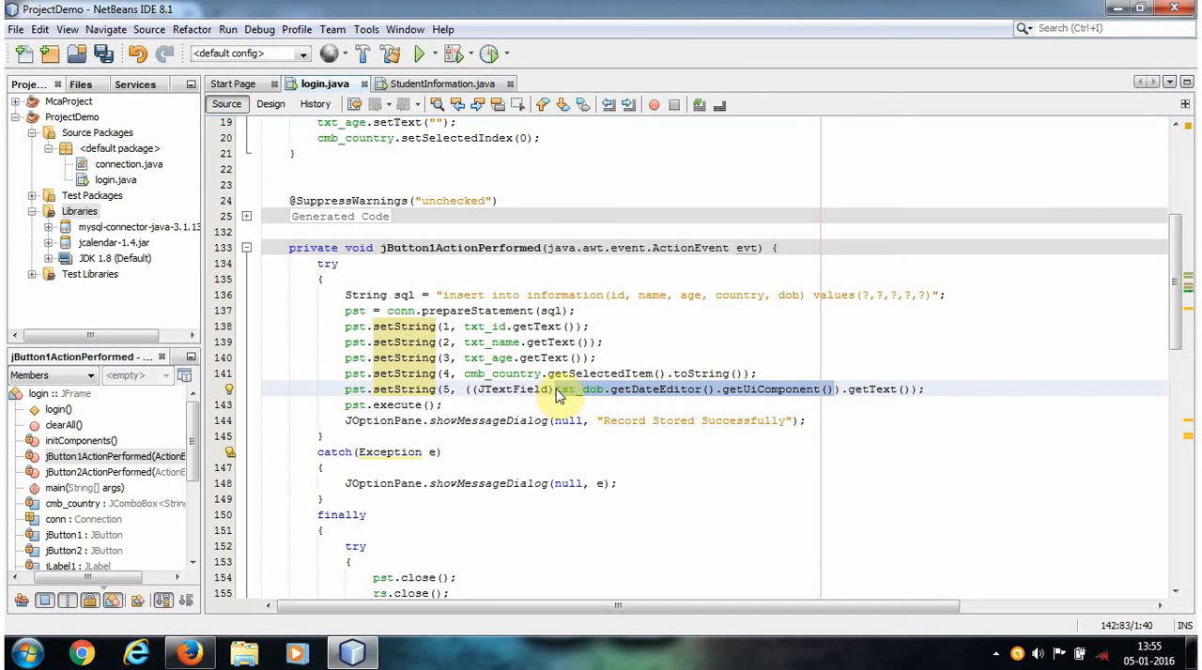
mouse_move(856, 391)
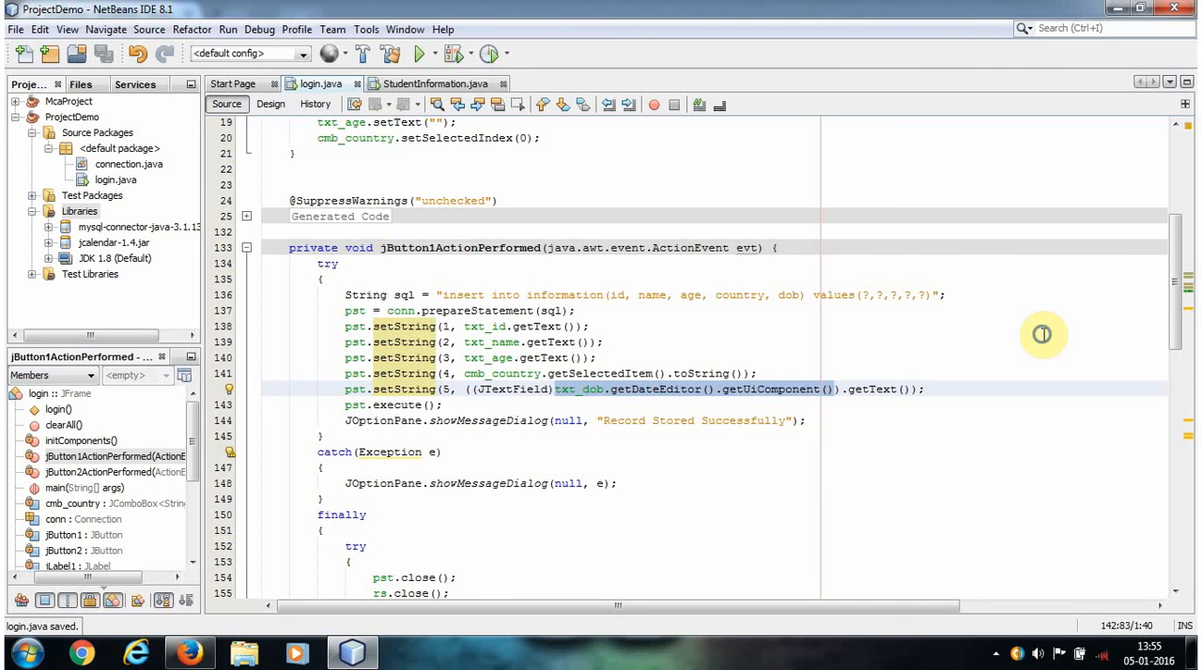
Run the form and save a record with ID 67, age 34, Canada and DOB 2016-01-13
click(418, 52)
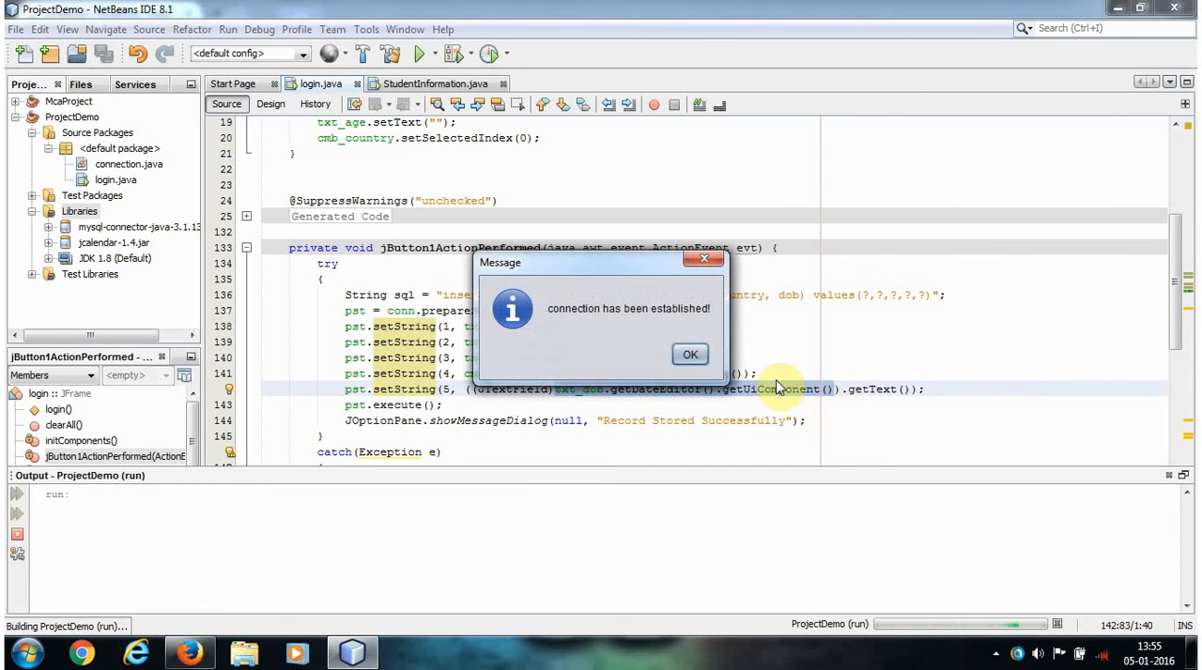
click(691, 353)
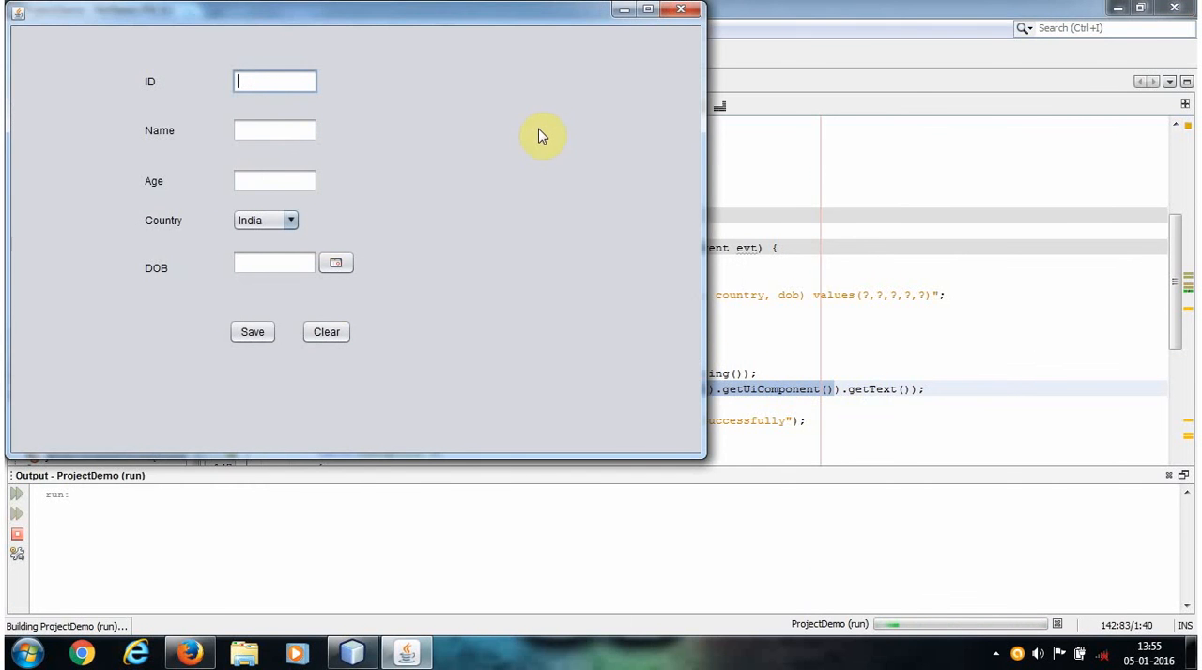
click(256, 131)
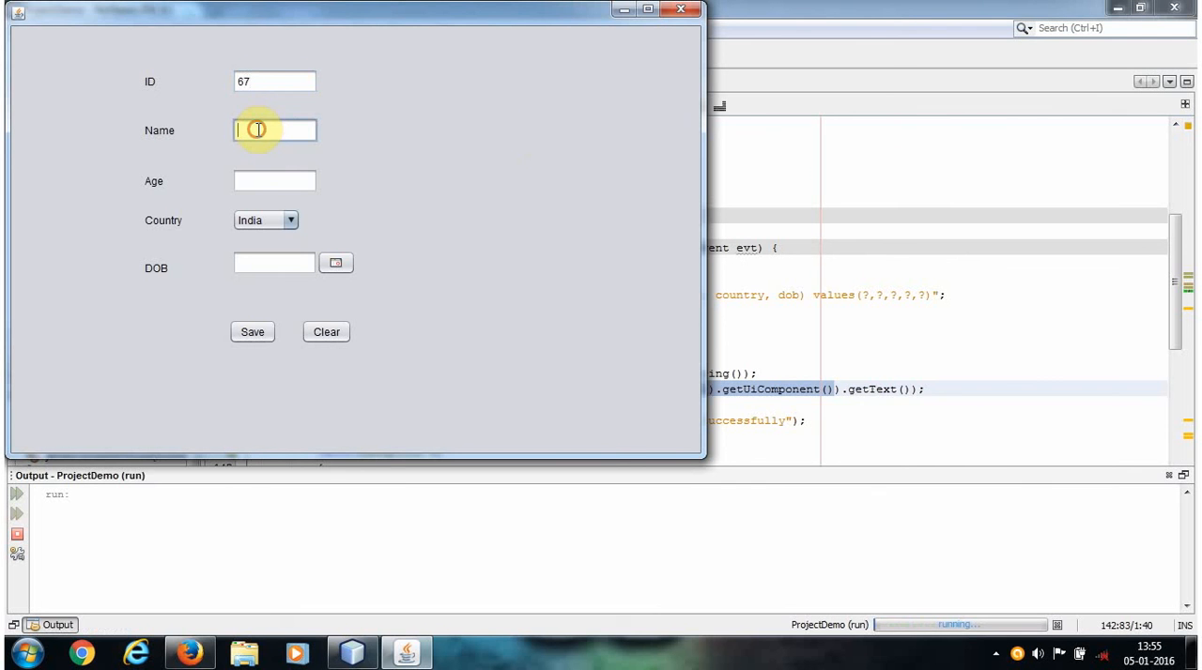
text(34)
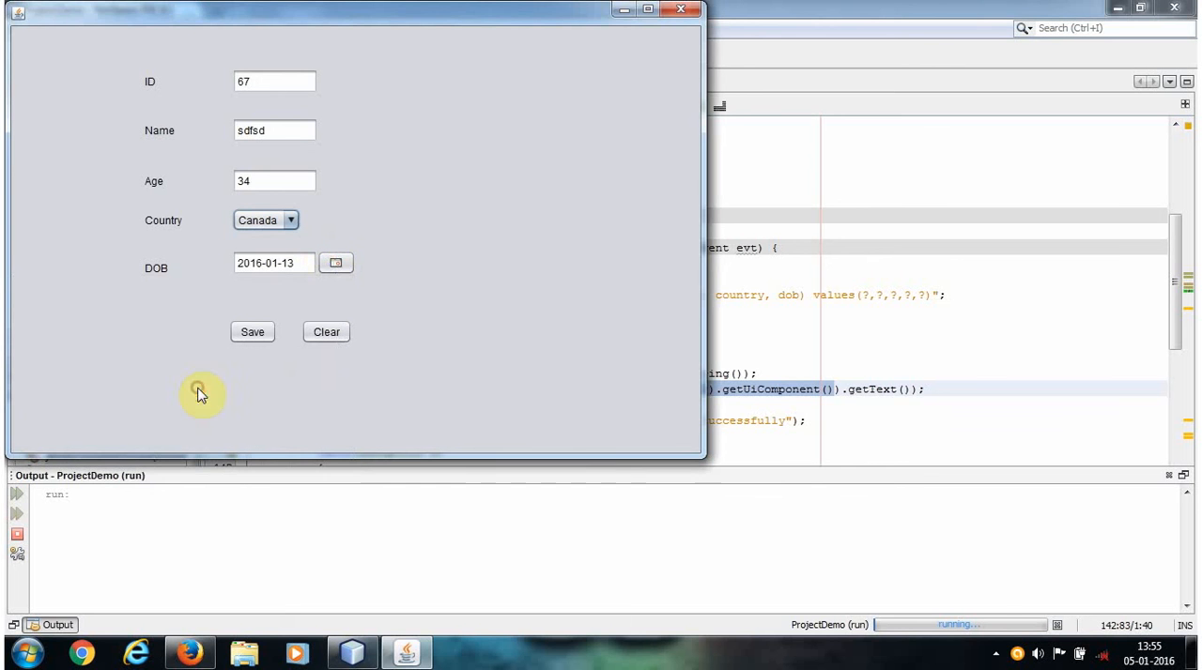
click(251, 330)
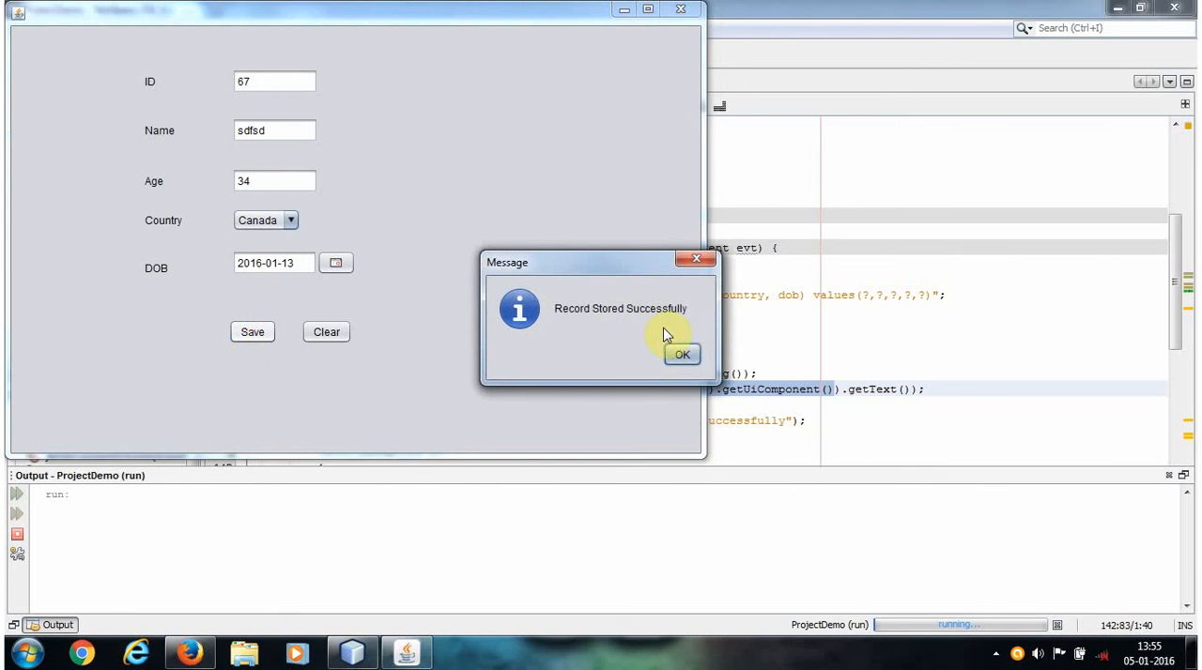
click(681, 353)
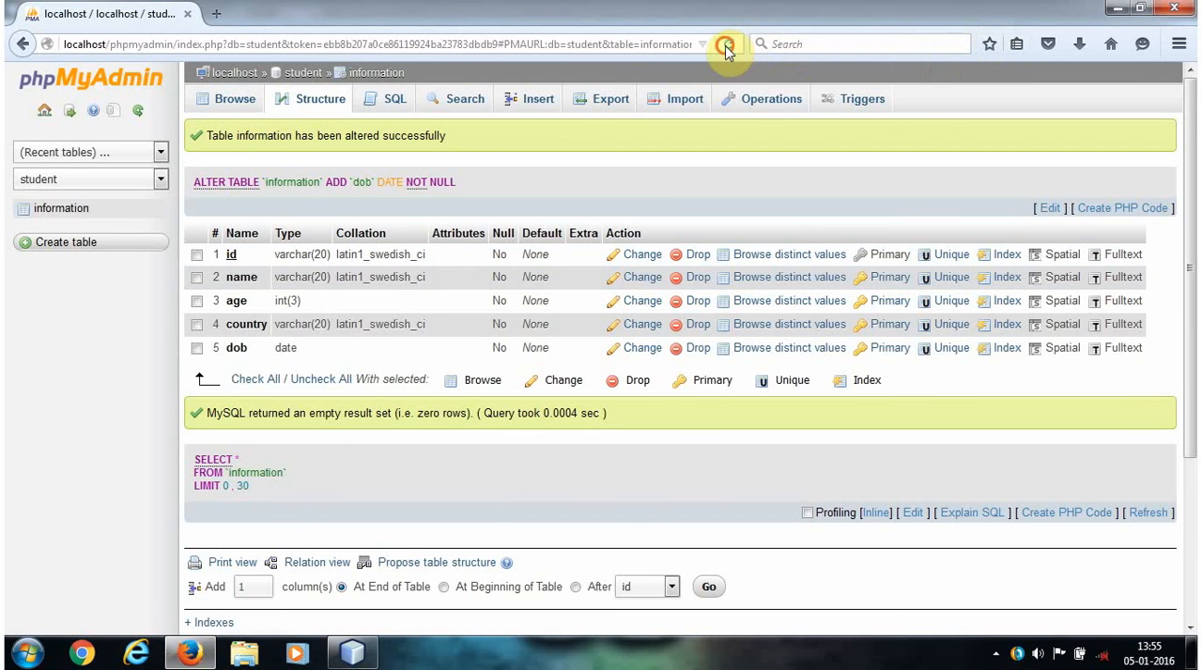
Browse the information table and check the new row's dob reads 2016-01-13
click(233, 98)
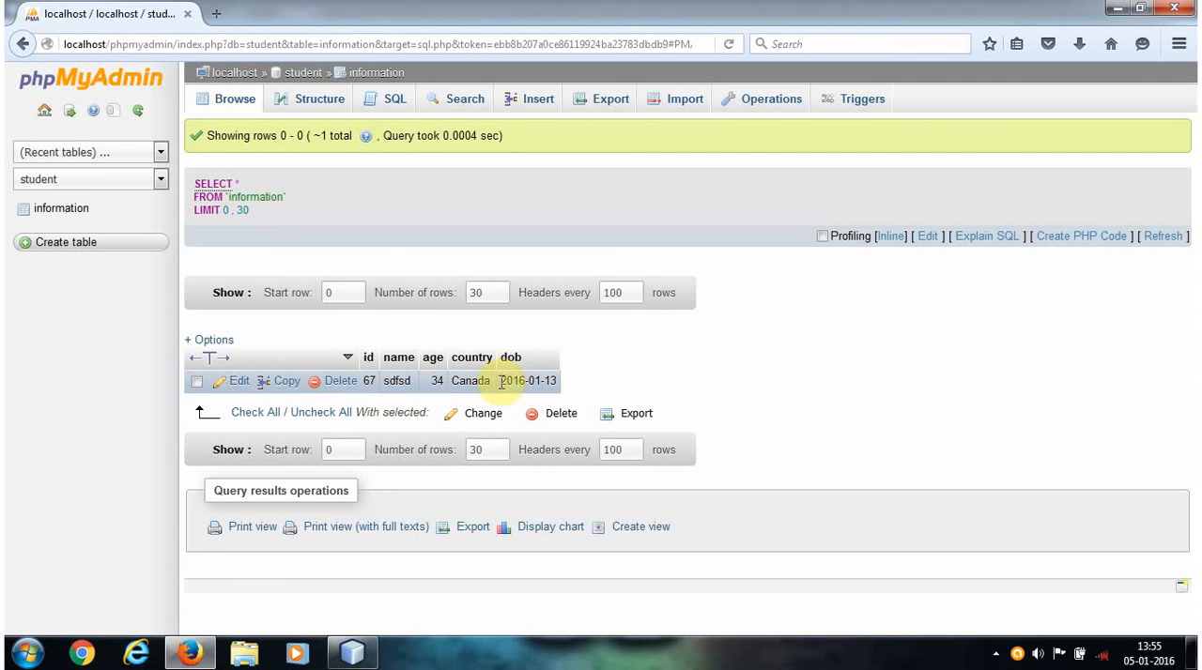
click(529, 382)
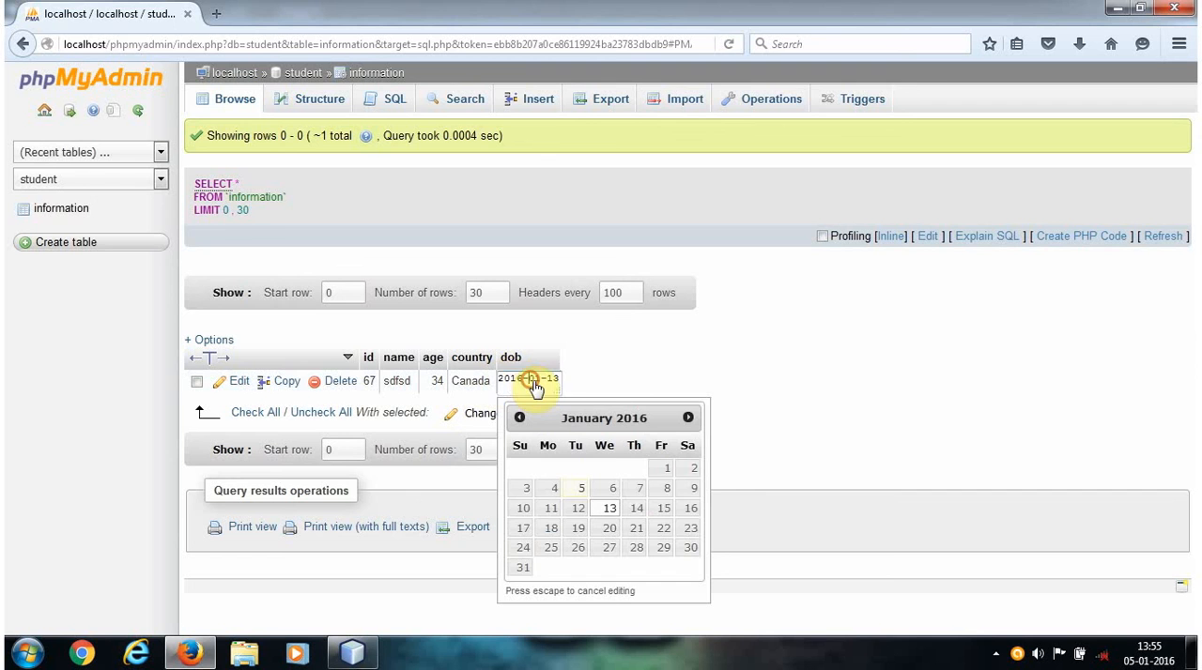